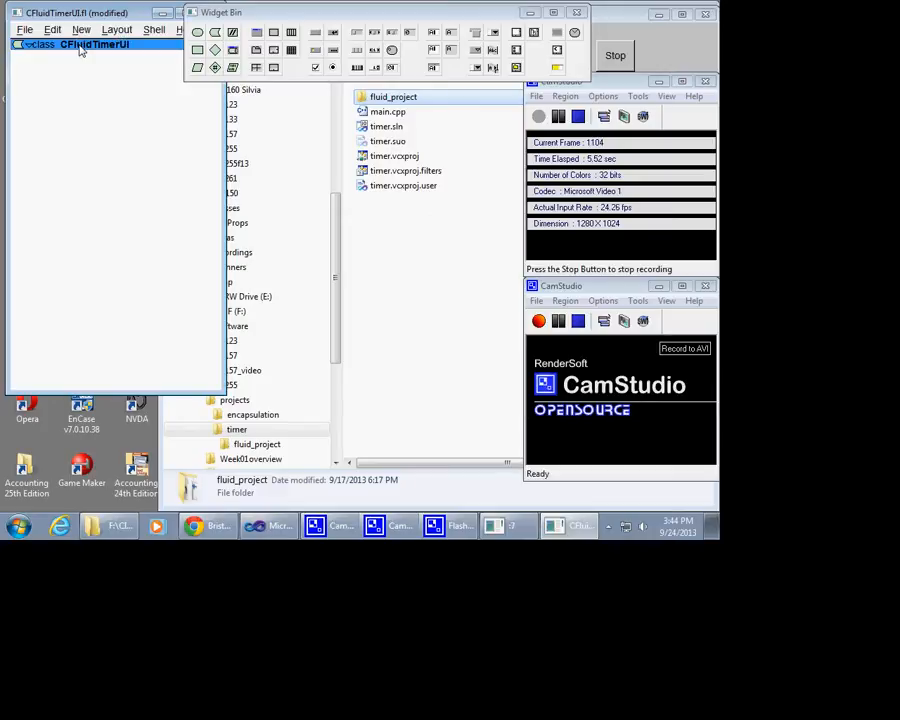
# Add a new function/method named CFluidTimerUI() as the class constructor
pyautogui.click(80, 30)
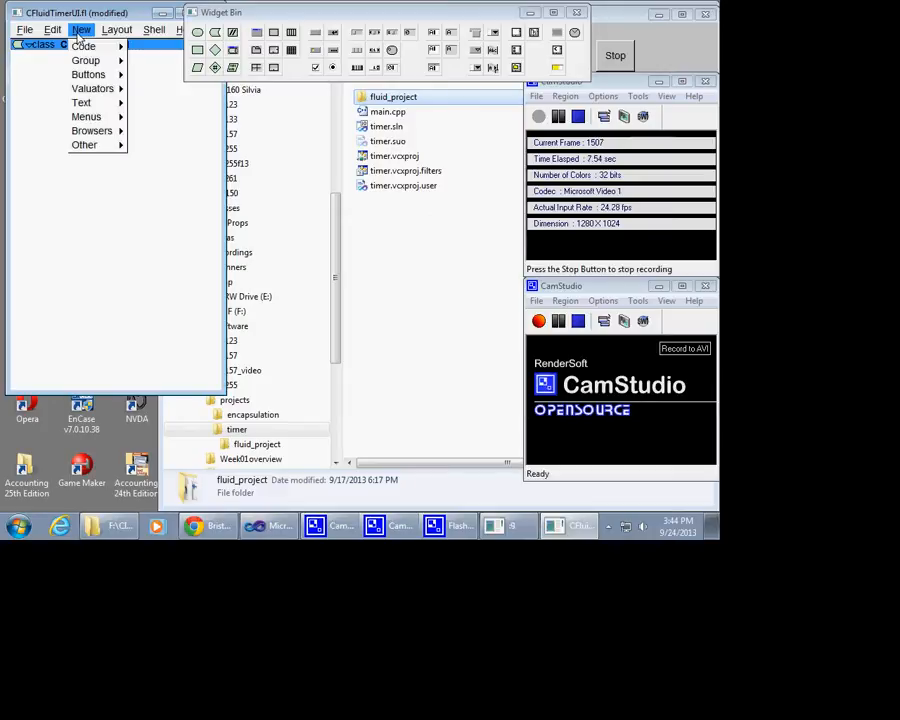
pyautogui.click(84, 46)
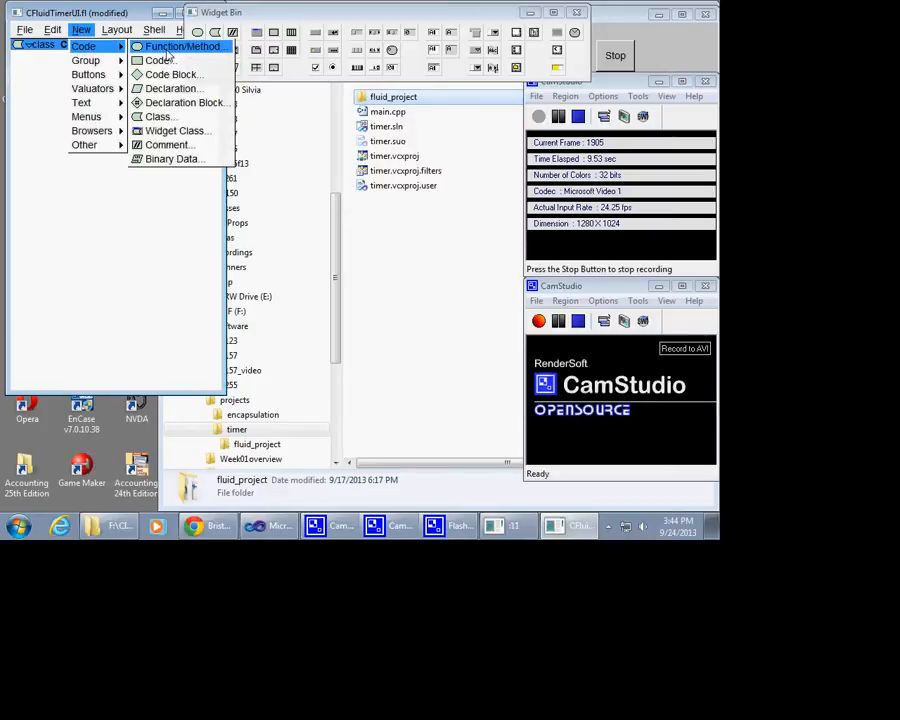
pyautogui.click(182, 46)
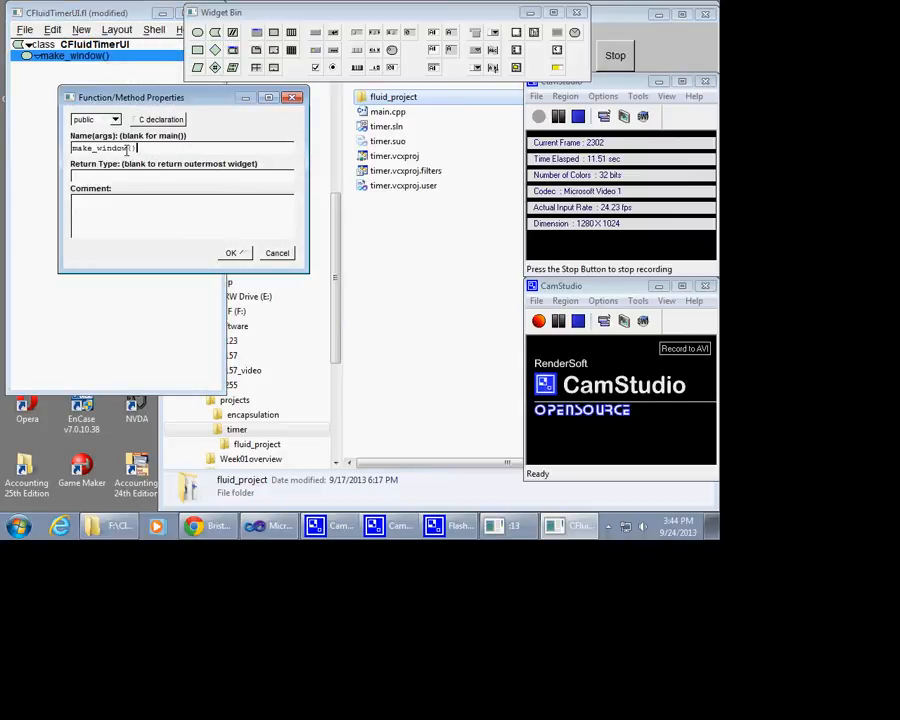
pyautogui.write('CFluidTimerUI(')
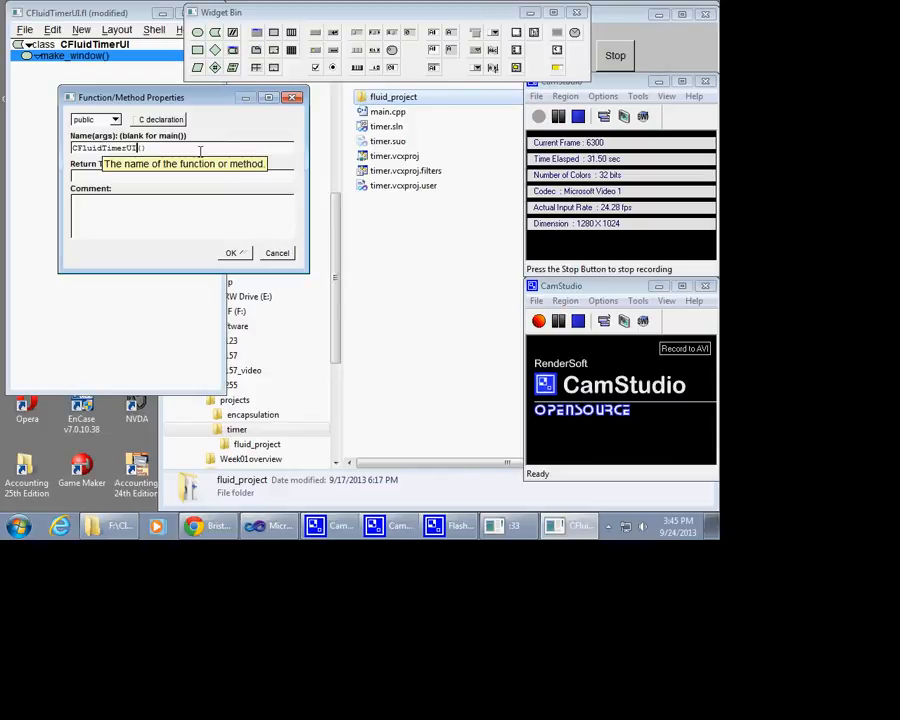
pyautogui.click(230, 252)
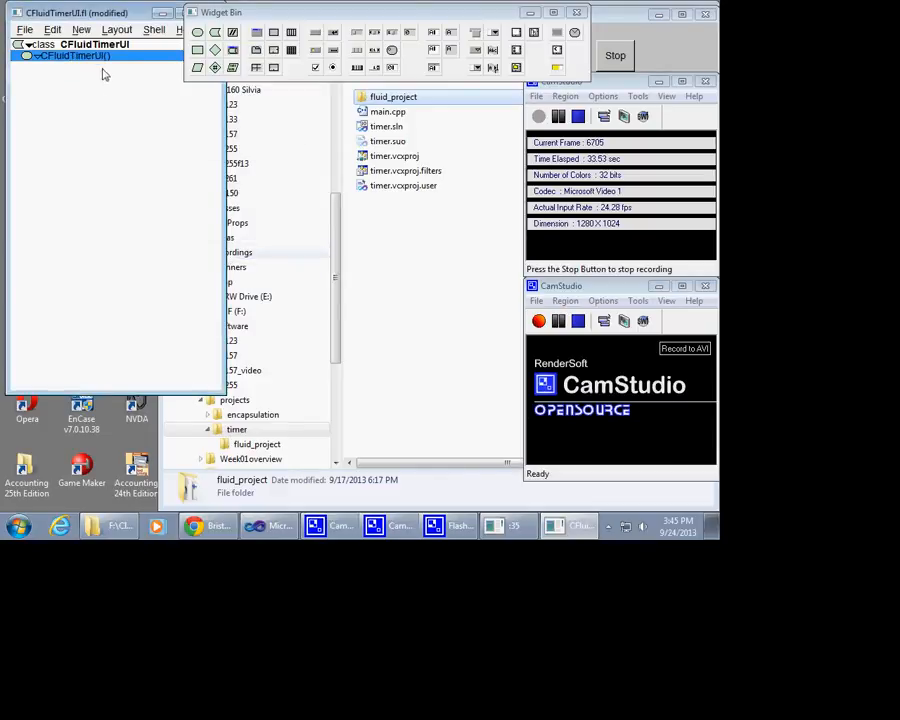
pyautogui.moveTo(76, 56)
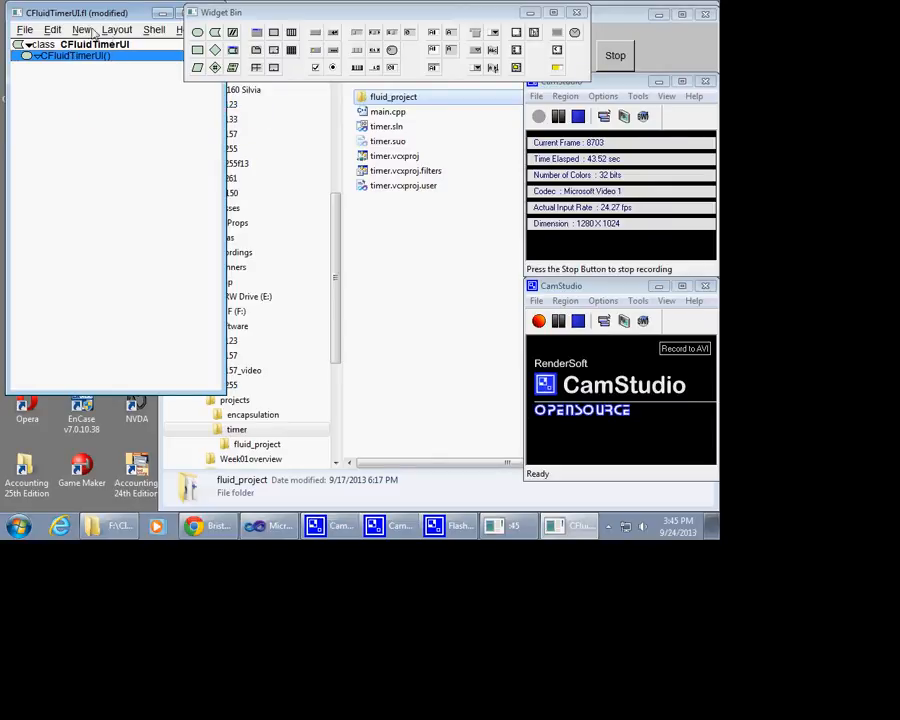
pyautogui.click(52, 30)
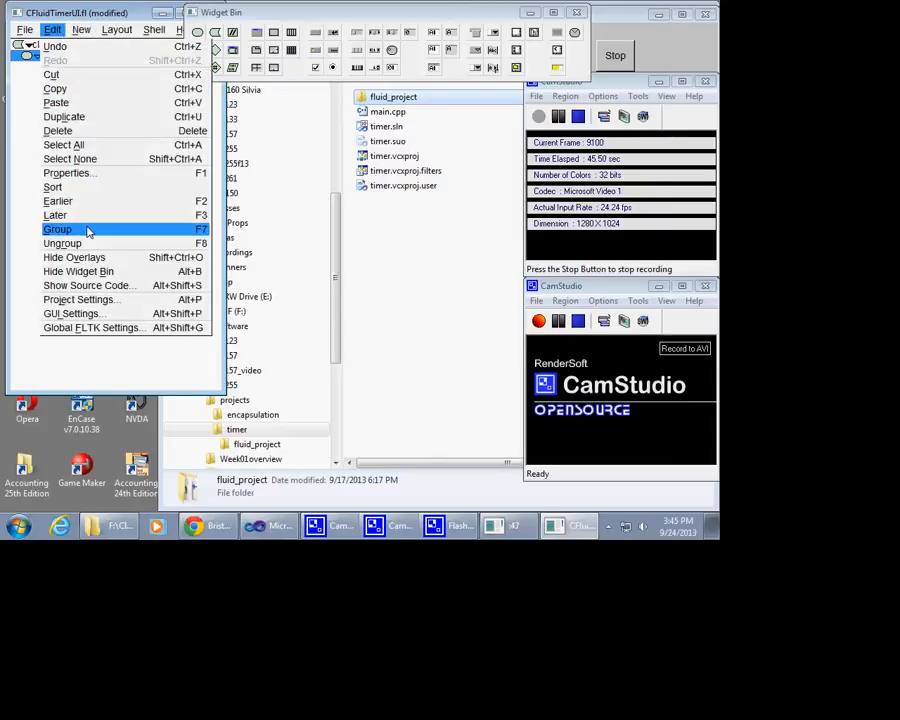
pyautogui.click(88, 284)
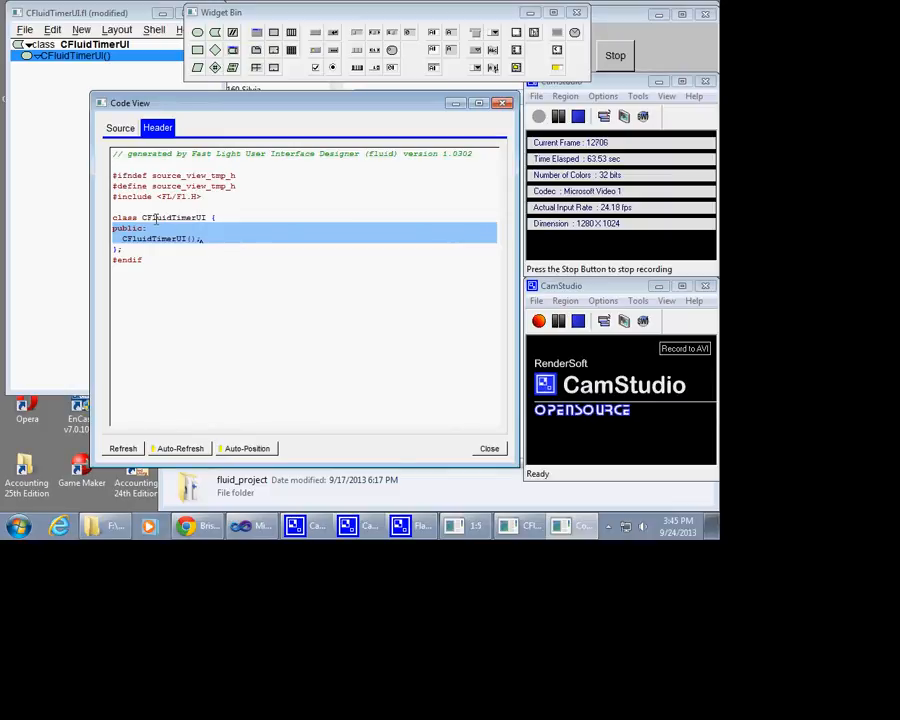
pyautogui.click(120, 128)
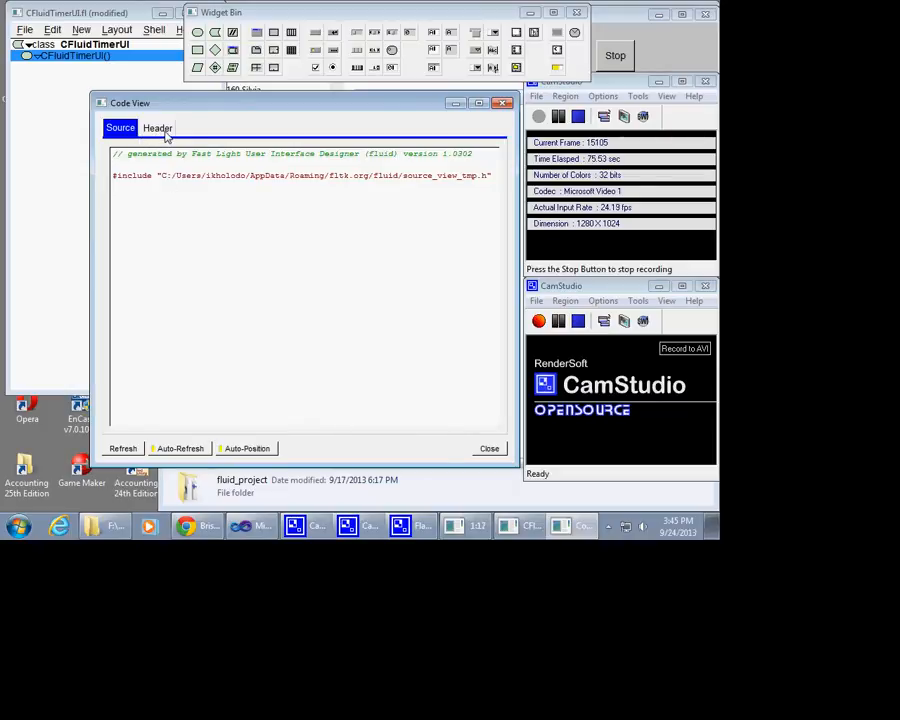
pyautogui.click(156, 128)
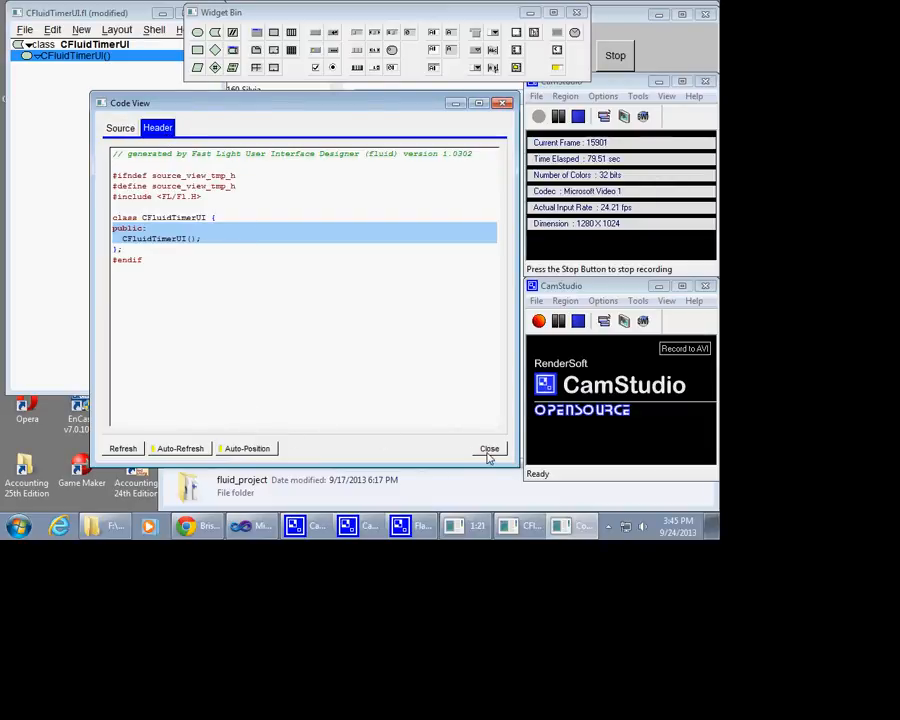
pyautogui.click(490, 448)
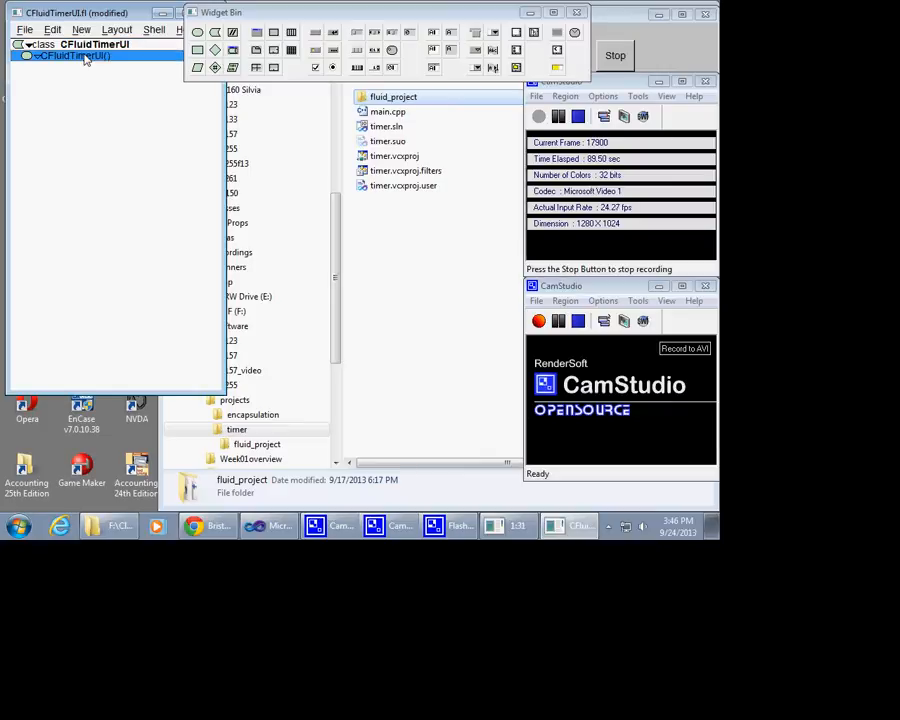
# Insert a new Fl_Window widget under the CFluidTimerUI() constructor
pyautogui.click(82, 30)
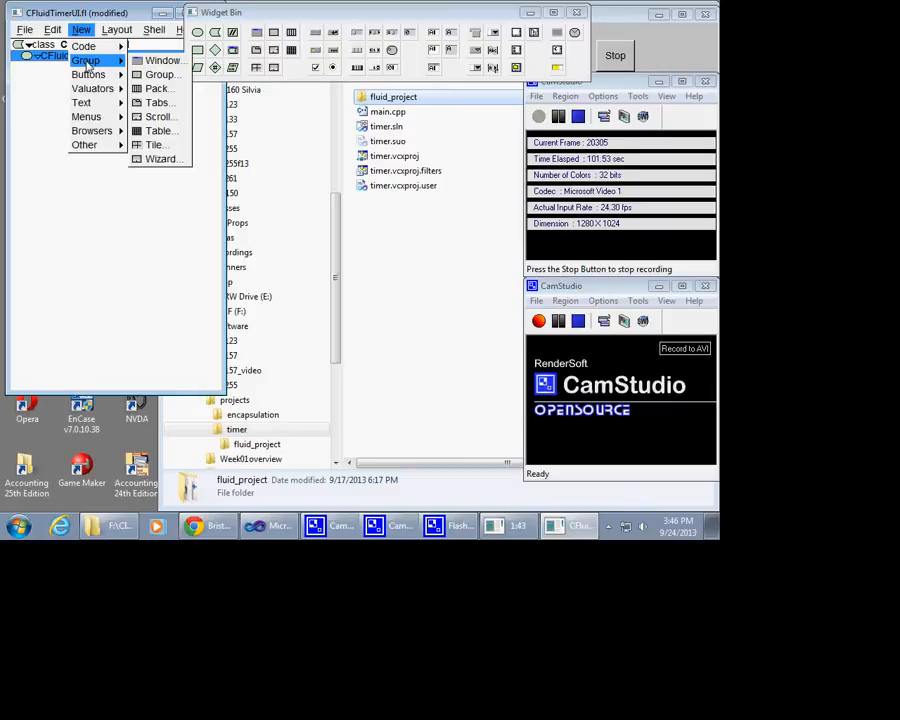
pyautogui.moveTo(162, 60)
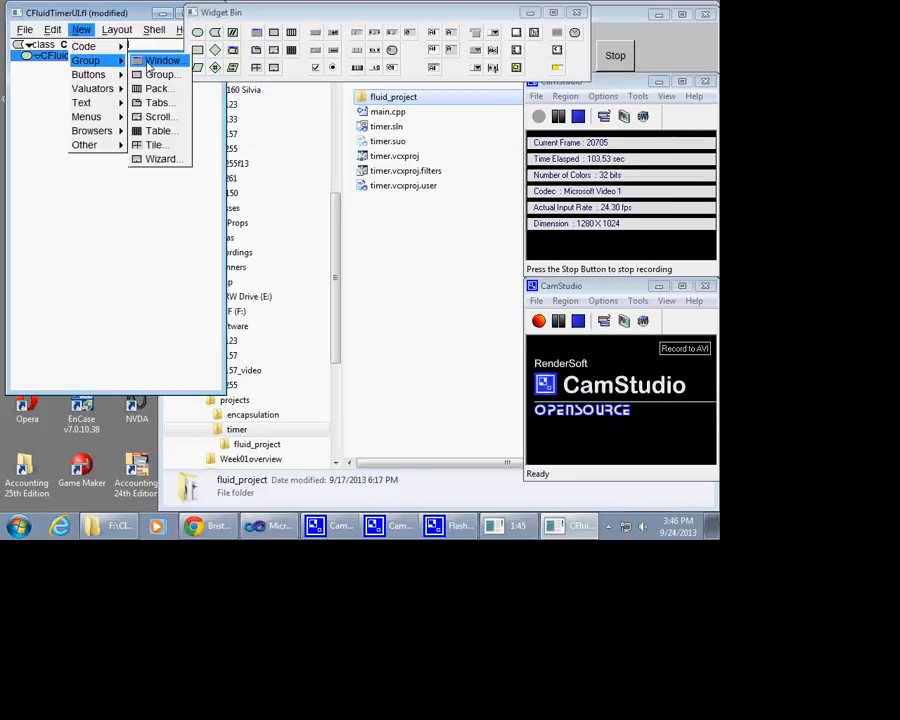
pyautogui.click(162, 60)
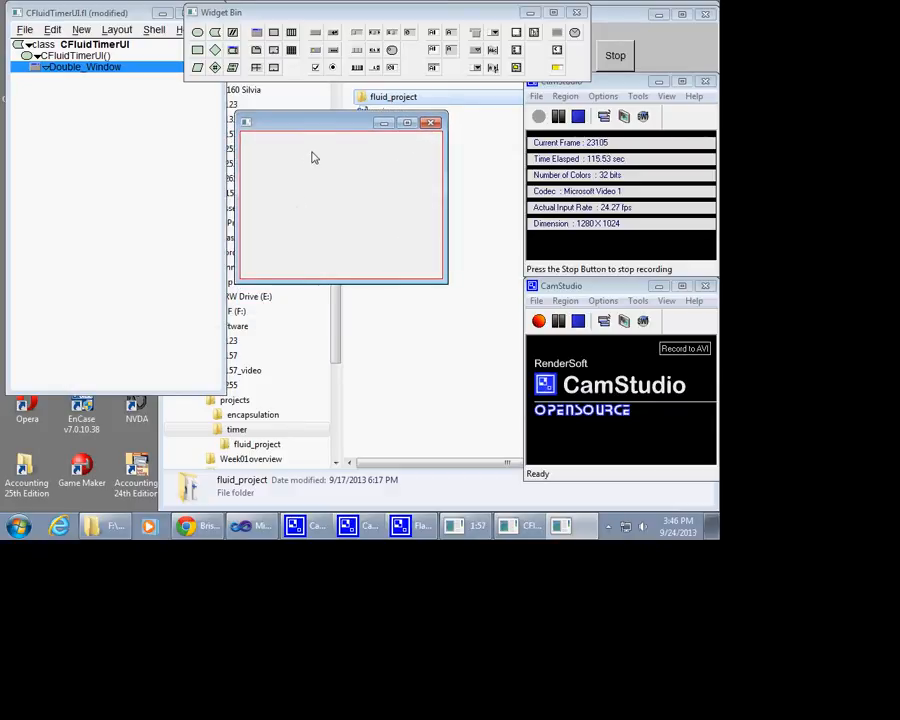
pyautogui.moveTo(324, 210)
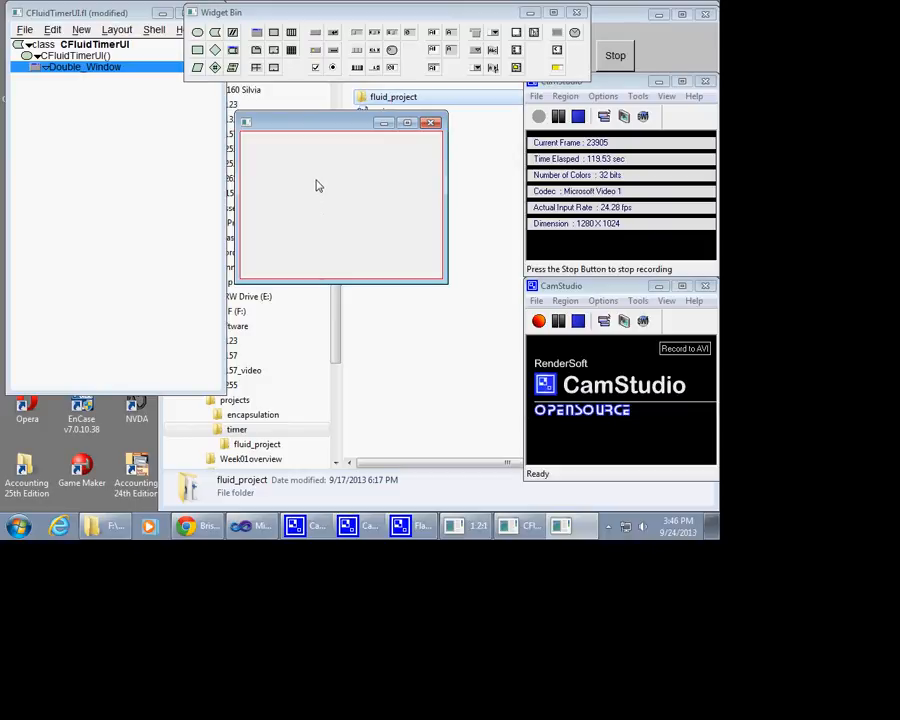
pyautogui.moveTo(146, 150)
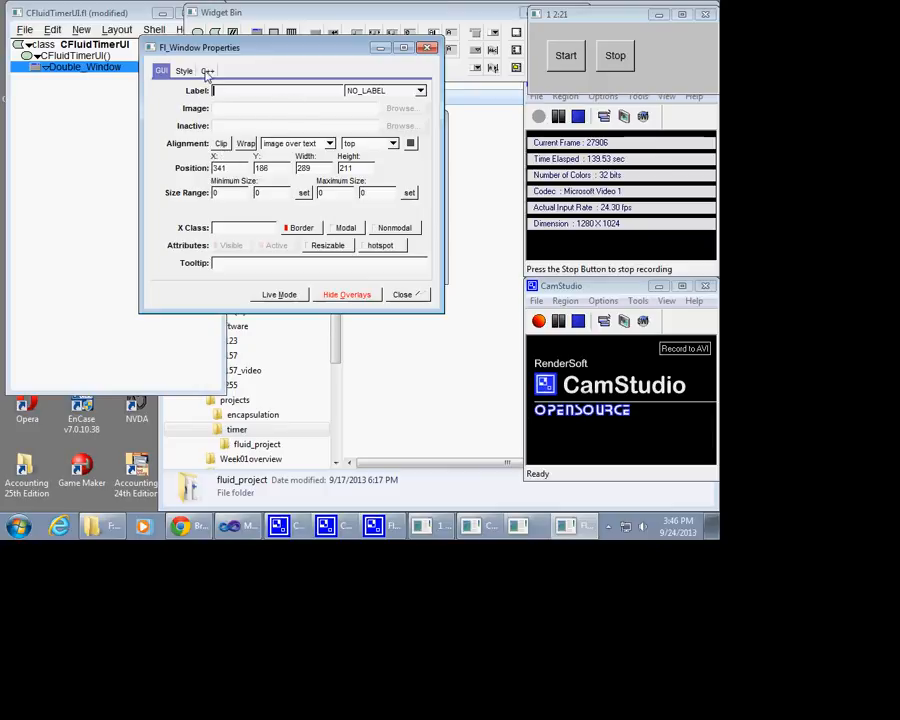
# Set the window's C++ member name to m_win_timer and close its properties
pyautogui.click(208, 70)
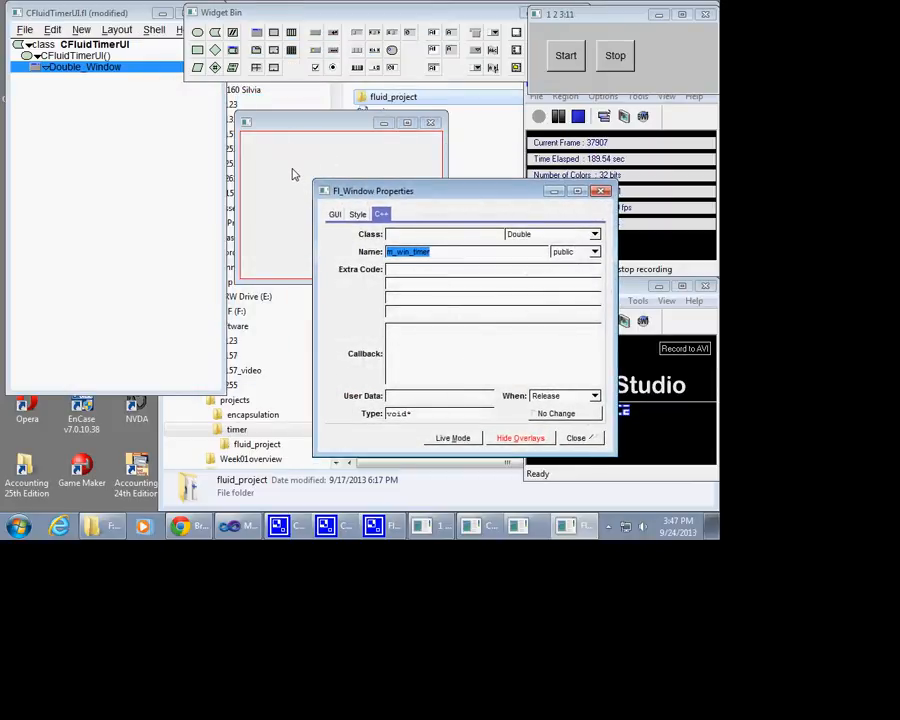
pyautogui.moveTo(372, 192); pyautogui.dragTo(322, 168)
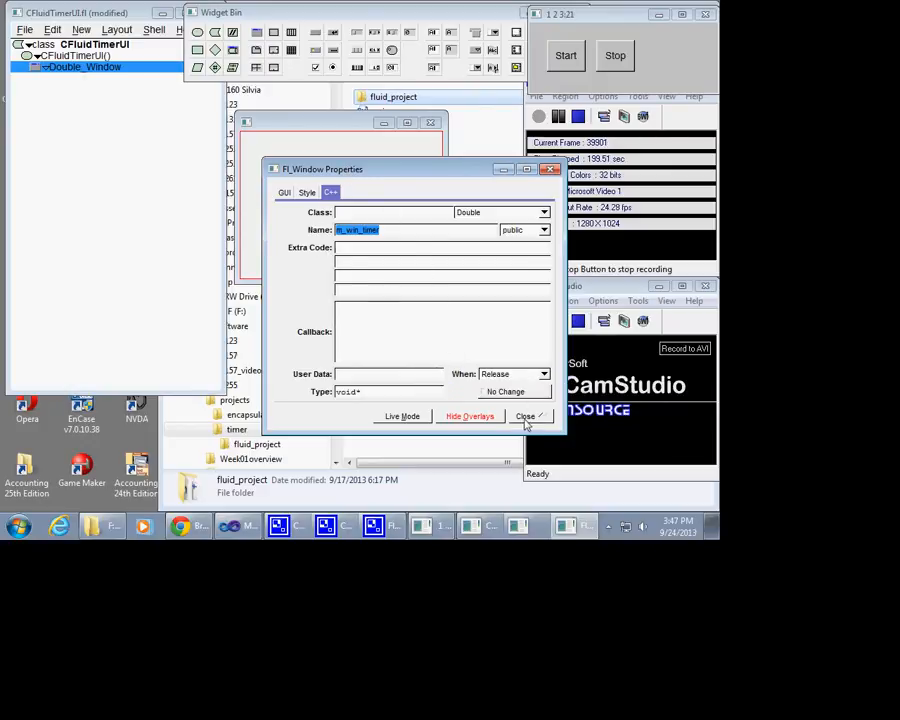
pyautogui.click(524, 416)
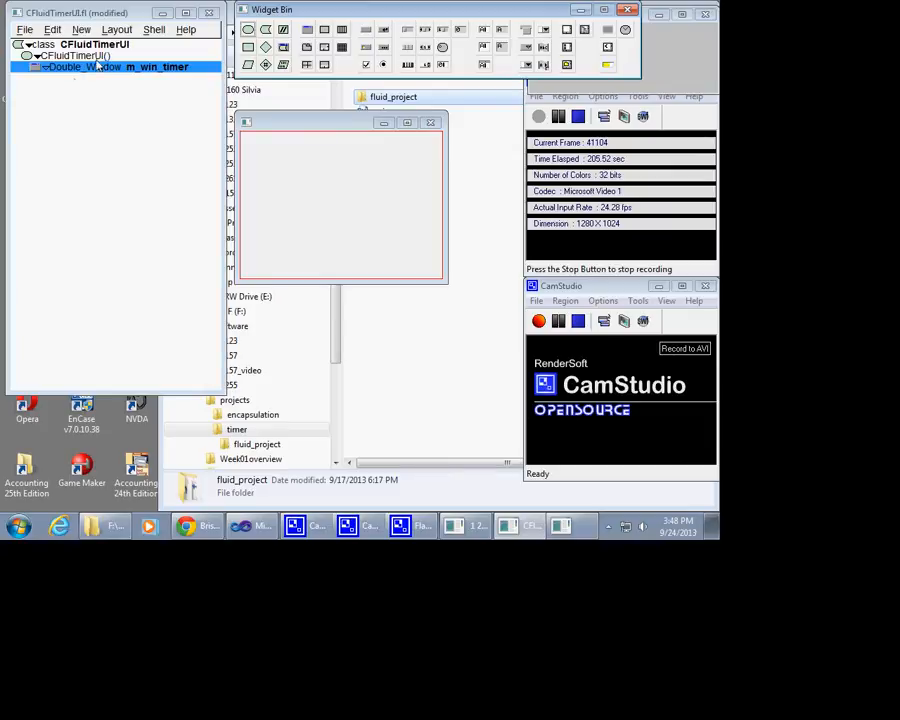
pyautogui.moveTo(90, 76)
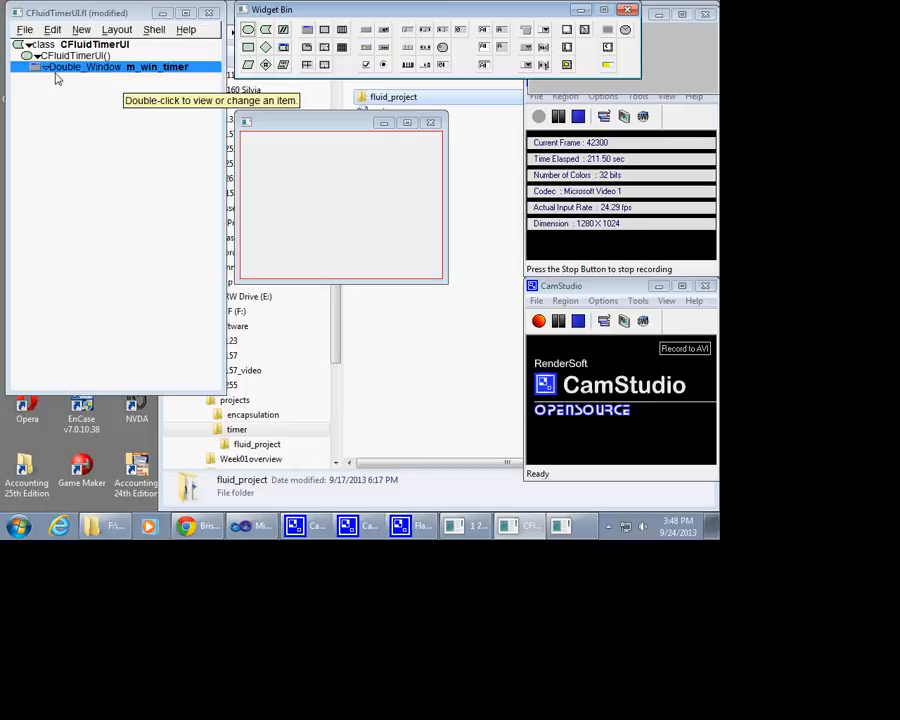
pyautogui.moveTo(176, 78)
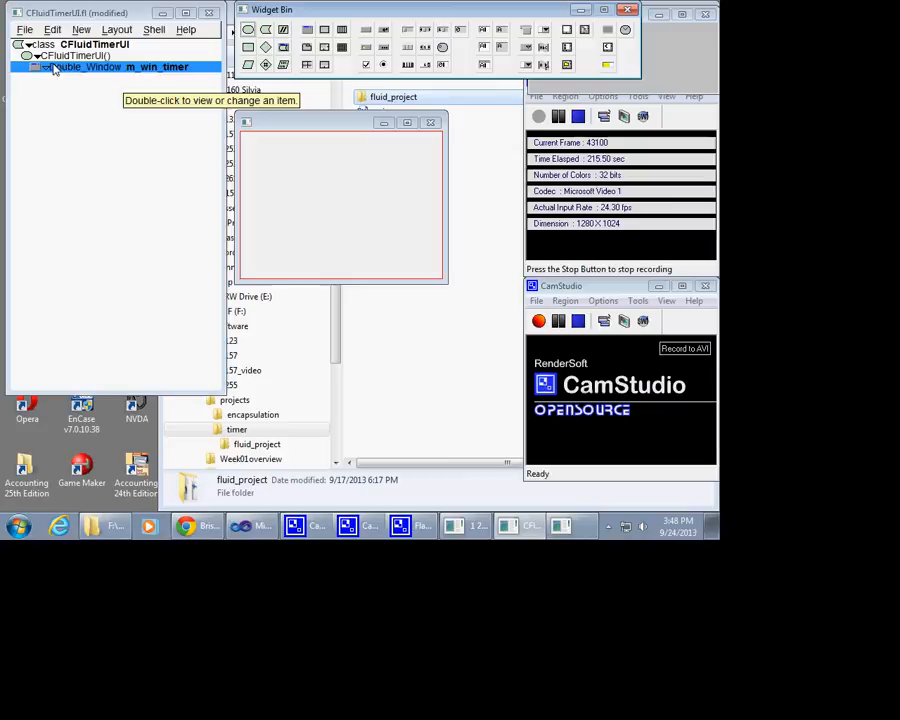
pyautogui.moveTo(112, 68)
pyautogui.write('printf("Hello, World!\\n");')
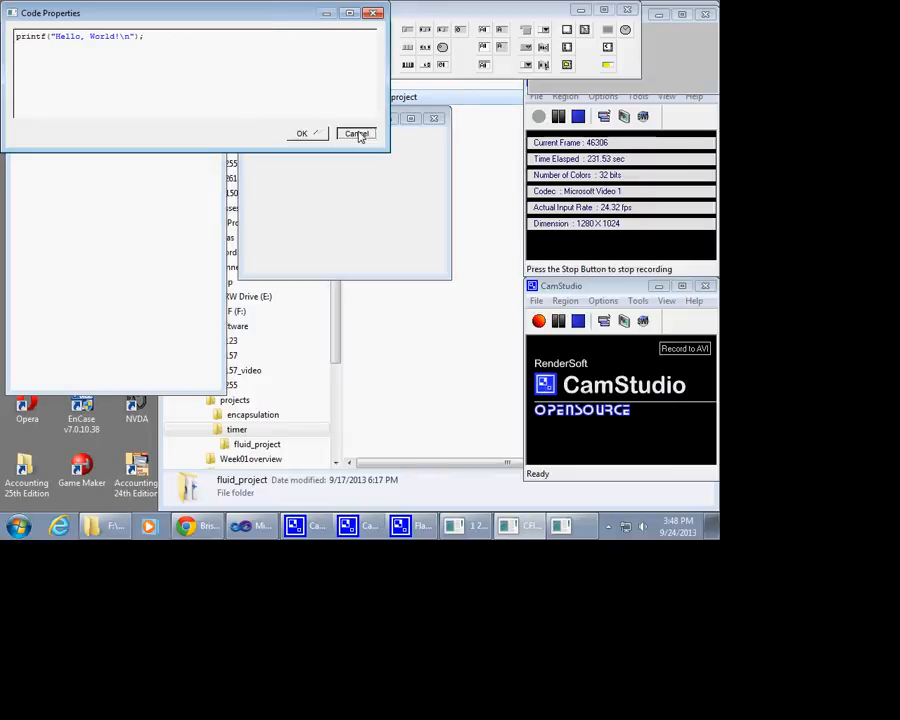
pyautogui.click(356, 132)
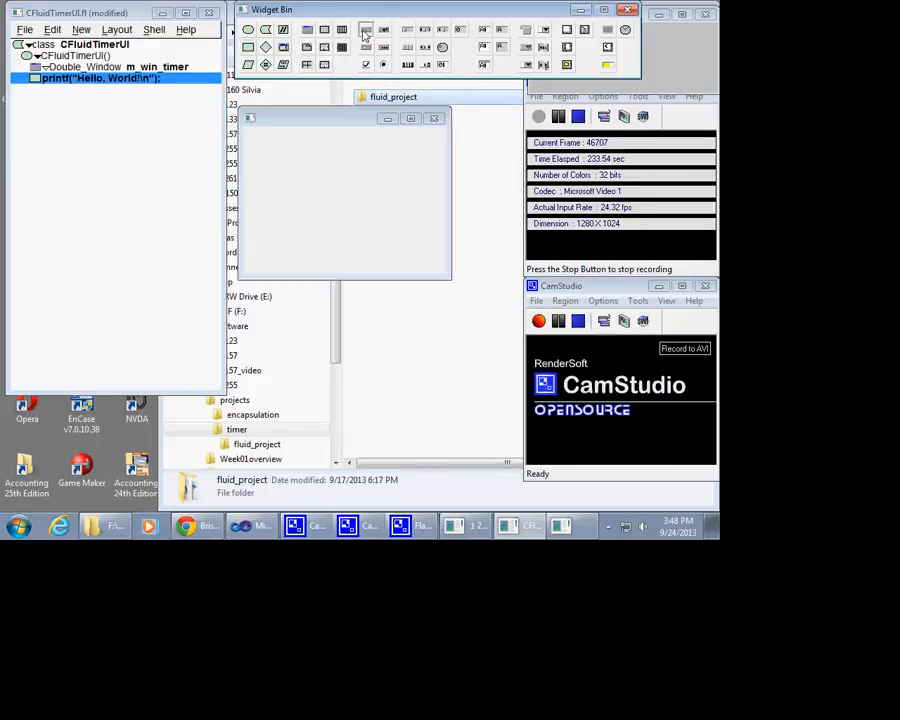
pyautogui.click(366, 28)
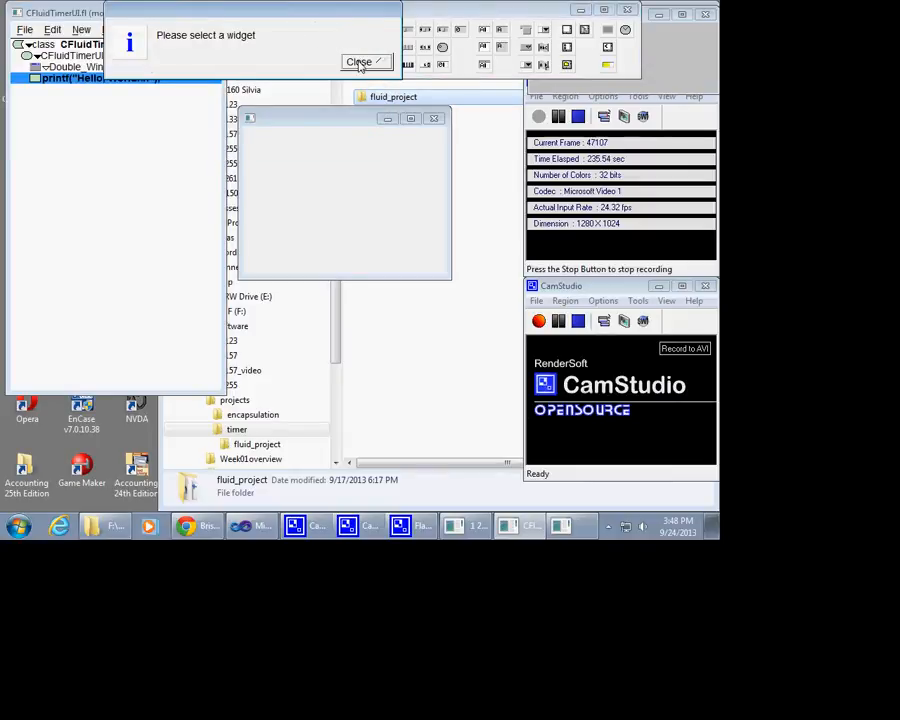
pyautogui.click(360, 62)
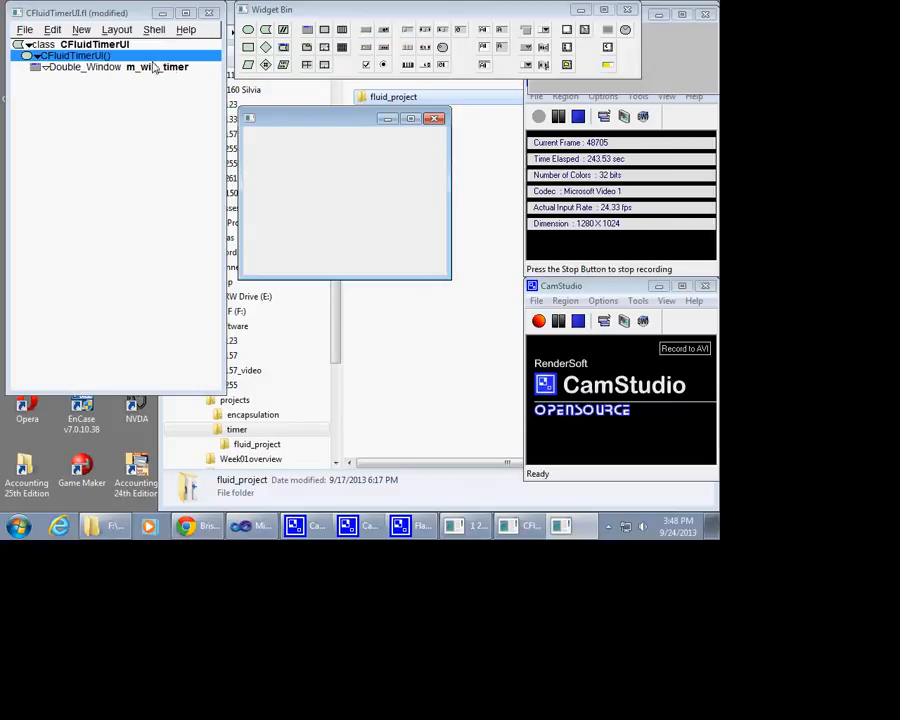
# Add a button to the timer window with C++ name m_btn_start
pyautogui.click(114, 66)
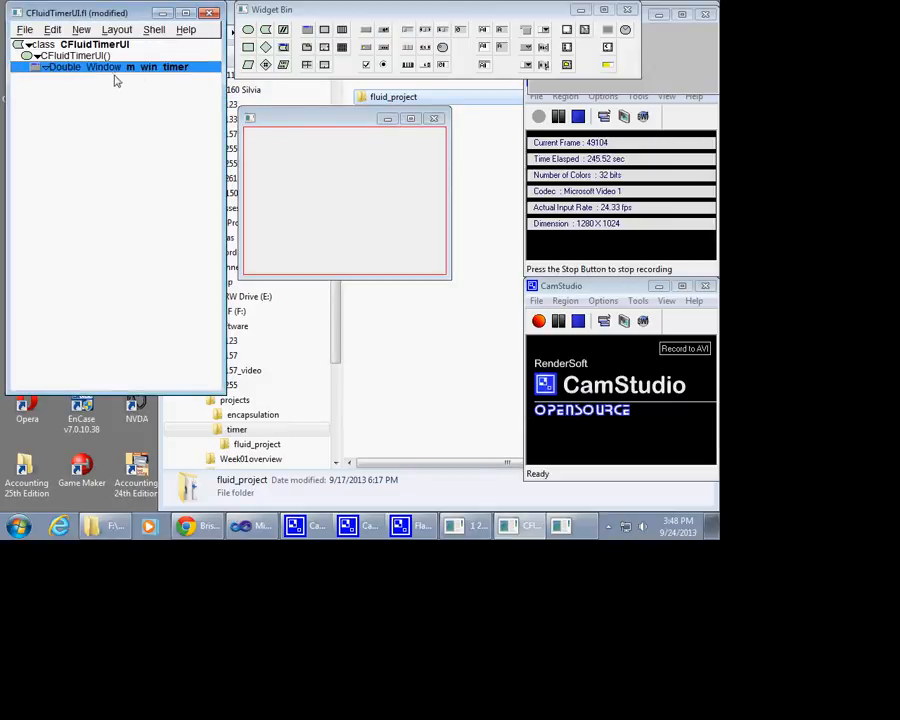
pyautogui.click(76, 56)
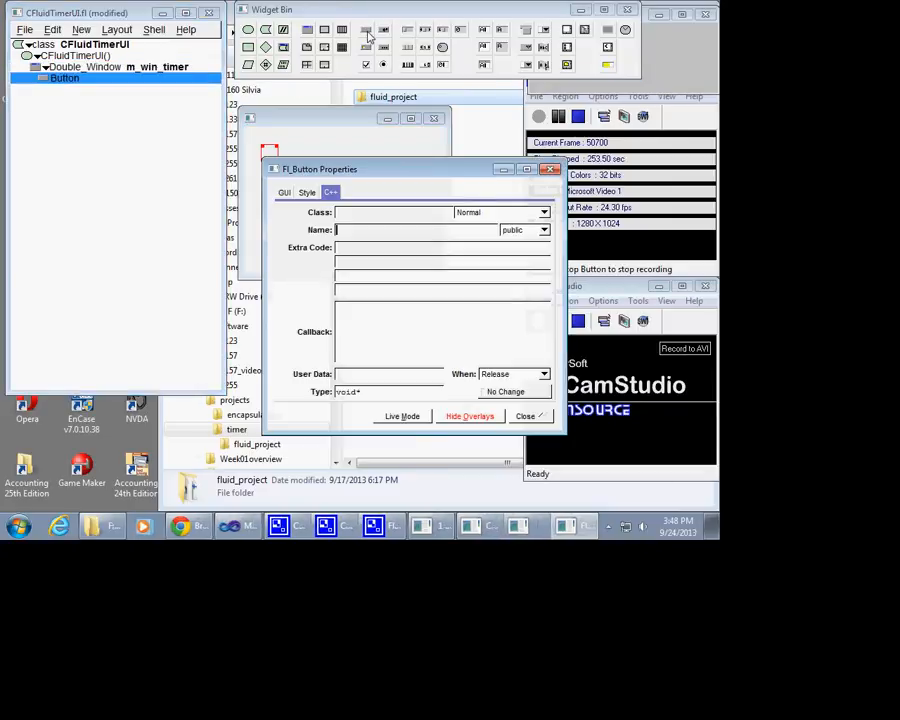
pyautogui.moveTo(320, 168); pyautogui.dragTo(364, 140)
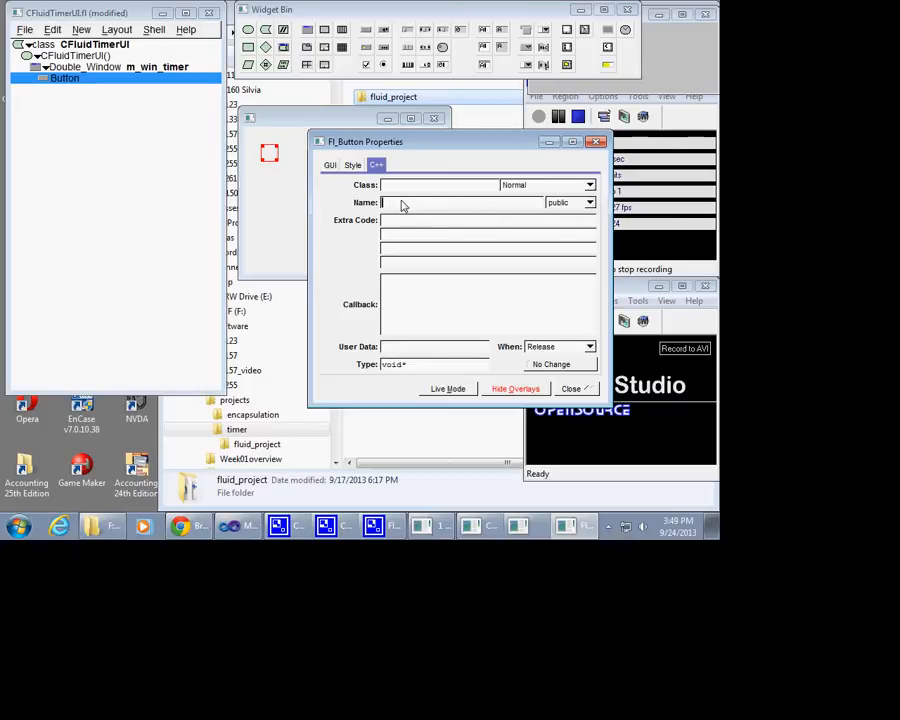
pyautogui.write('m')
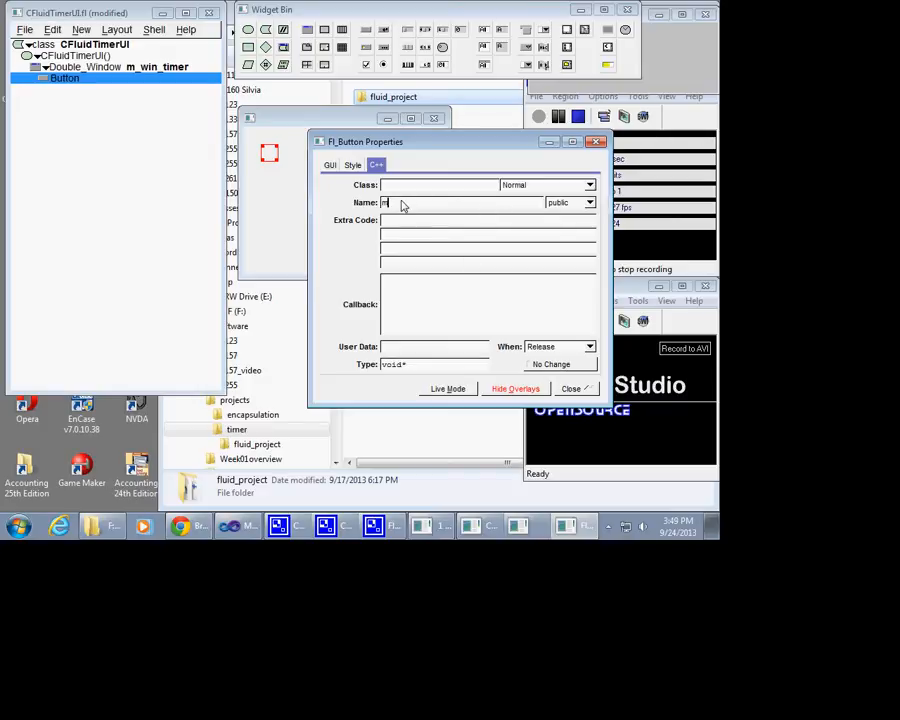
pyautogui.write('m_btn_start')
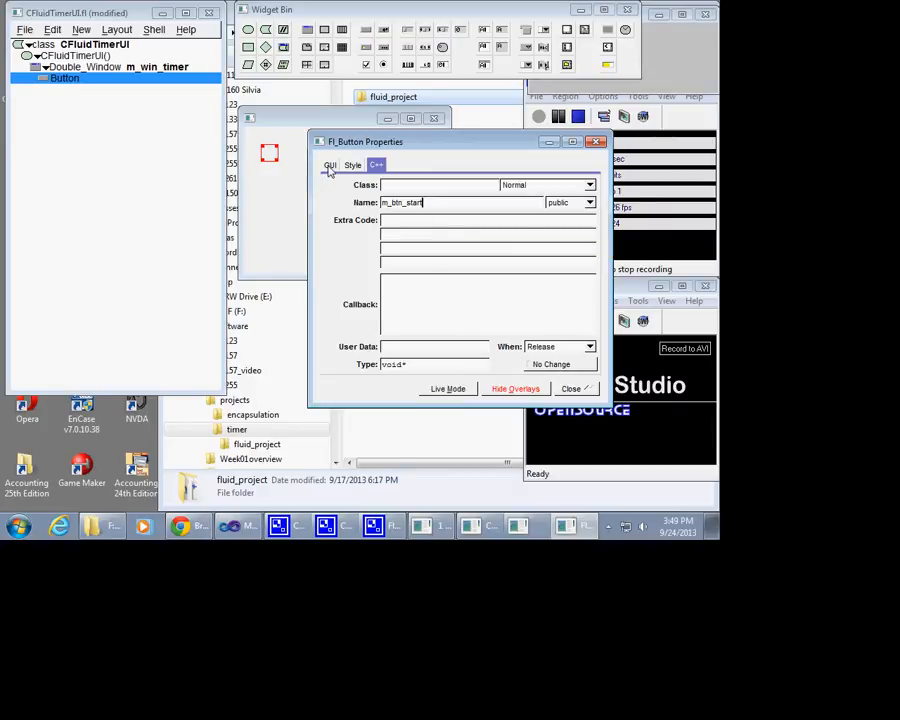
# Label the new button Start on its GUI settings and finish editing
pyautogui.click(330, 164)
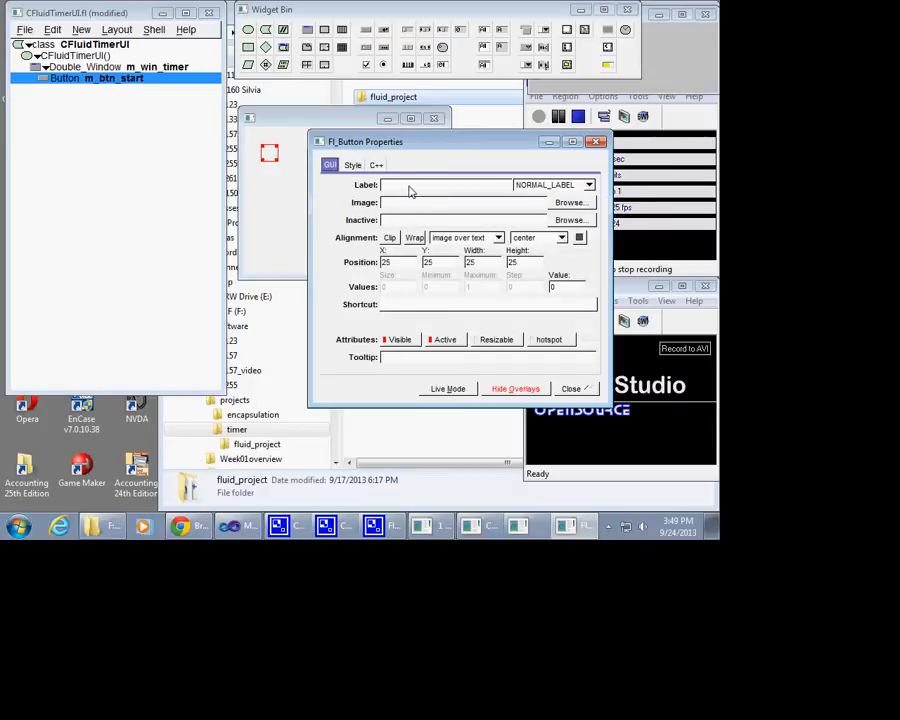
pyautogui.write('Start')
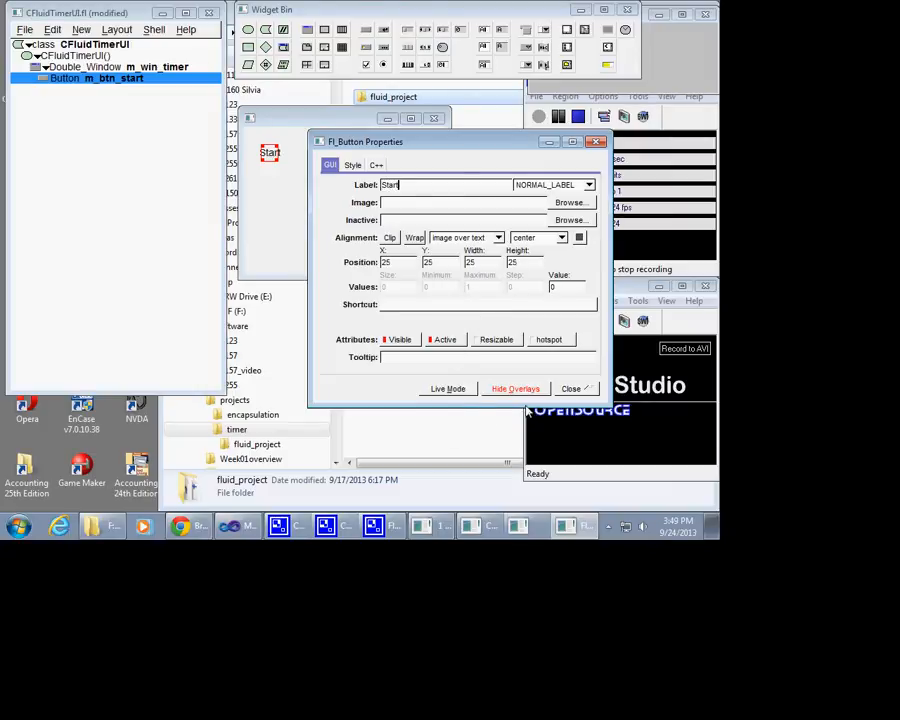
pyautogui.click(572, 388)
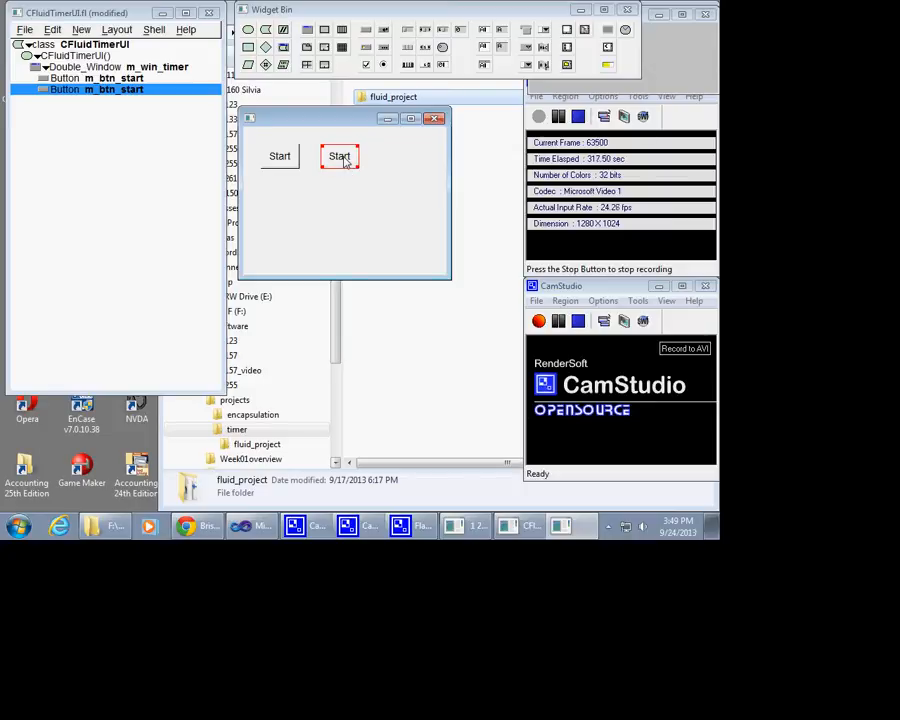
# Relabel the copied button Stop and bring up its C++ name settings
pyautogui.doubleClick(340, 156)
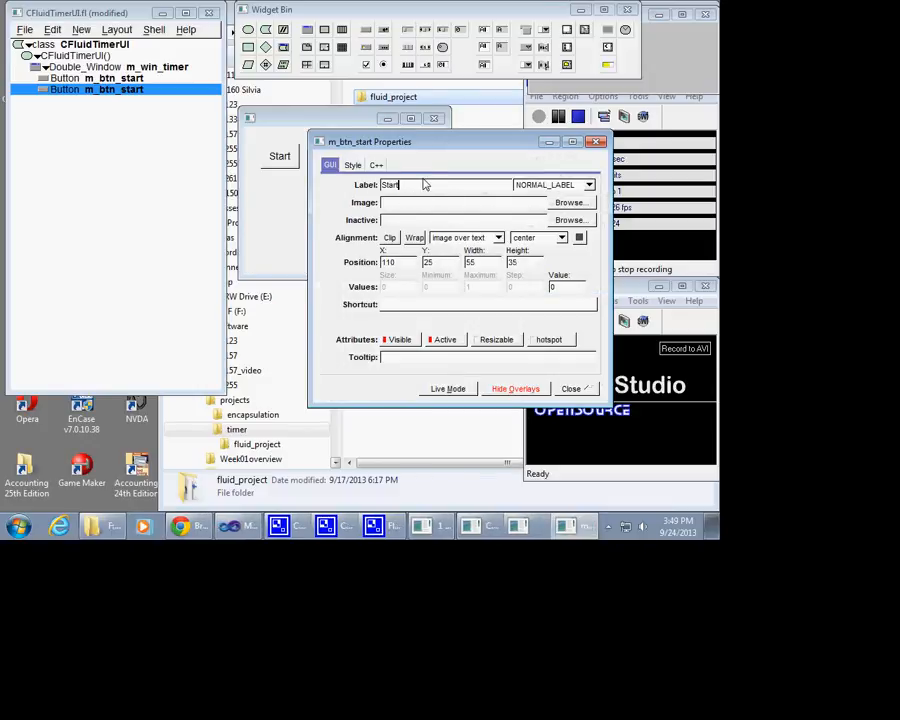
pyautogui.write('Stop')
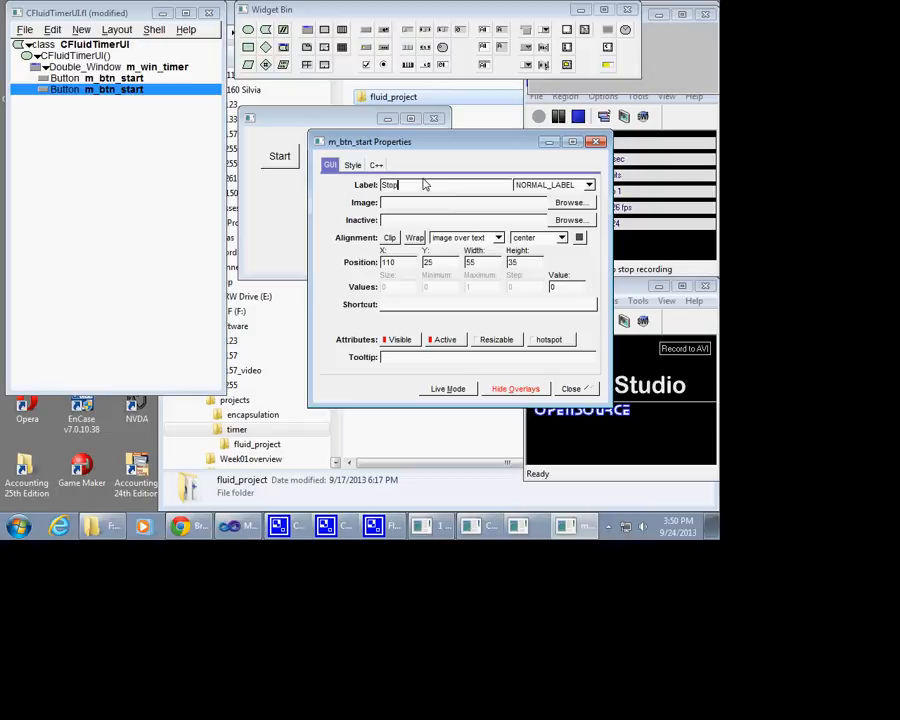
pyautogui.moveTo(376, 192)
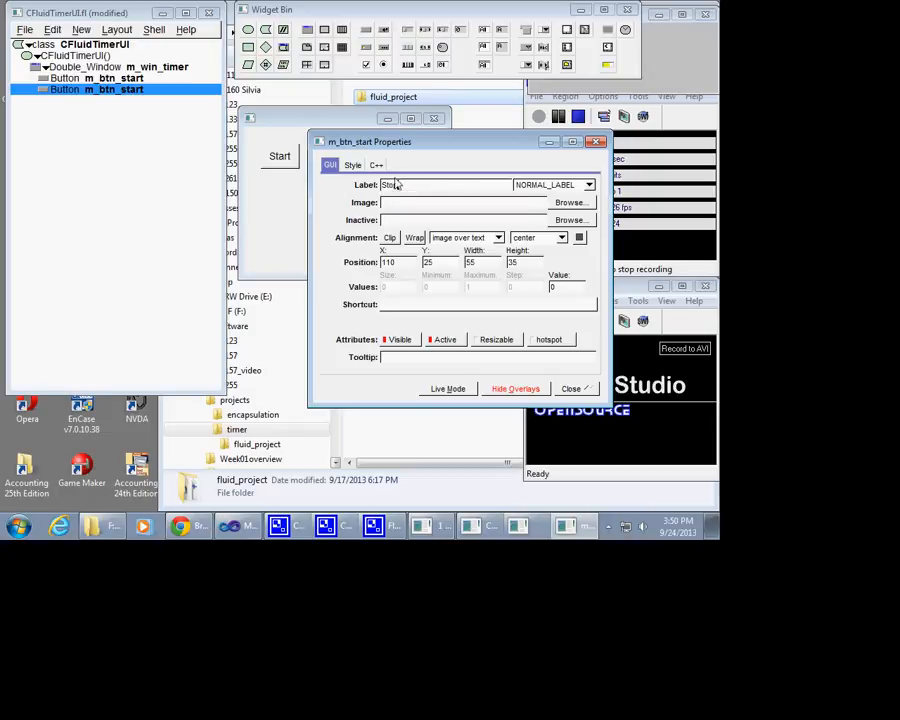
pyautogui.click(376, 164)
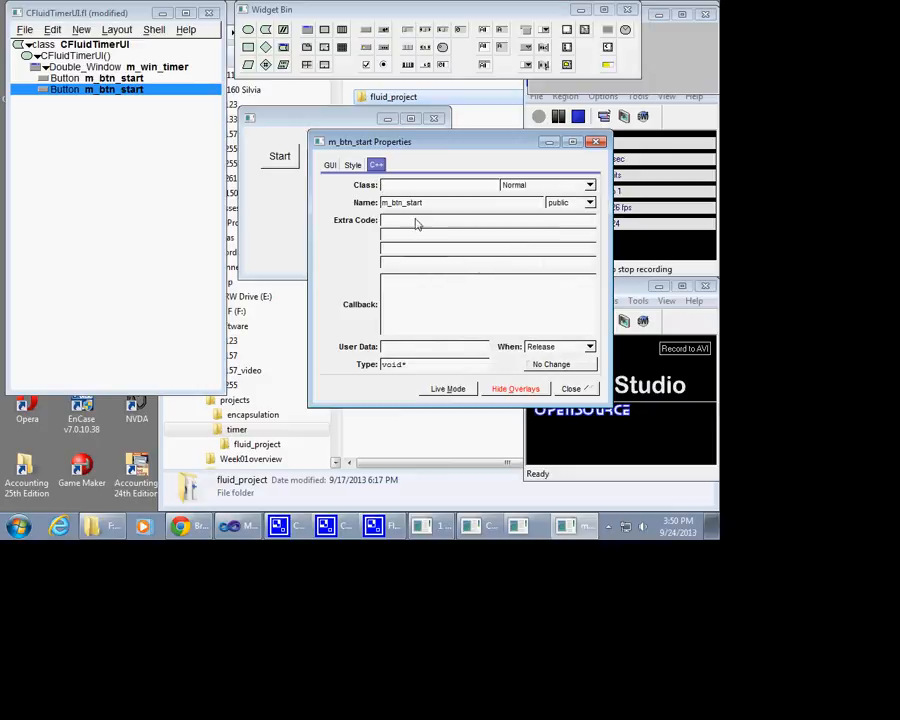
pyautogui.moveTo(410, 210)
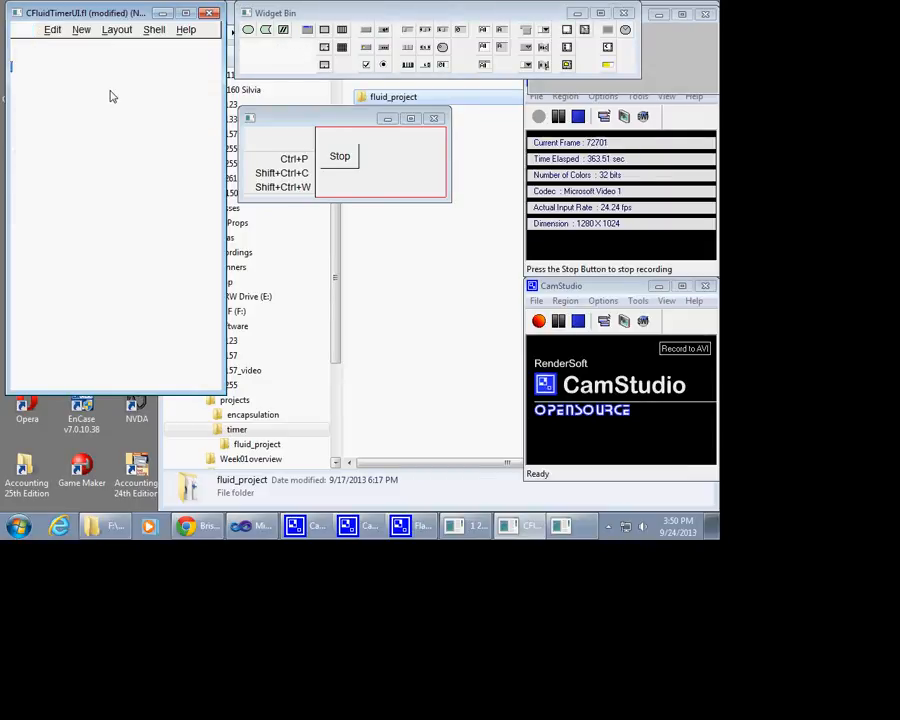
pyautogui.moveTo(112, 112)
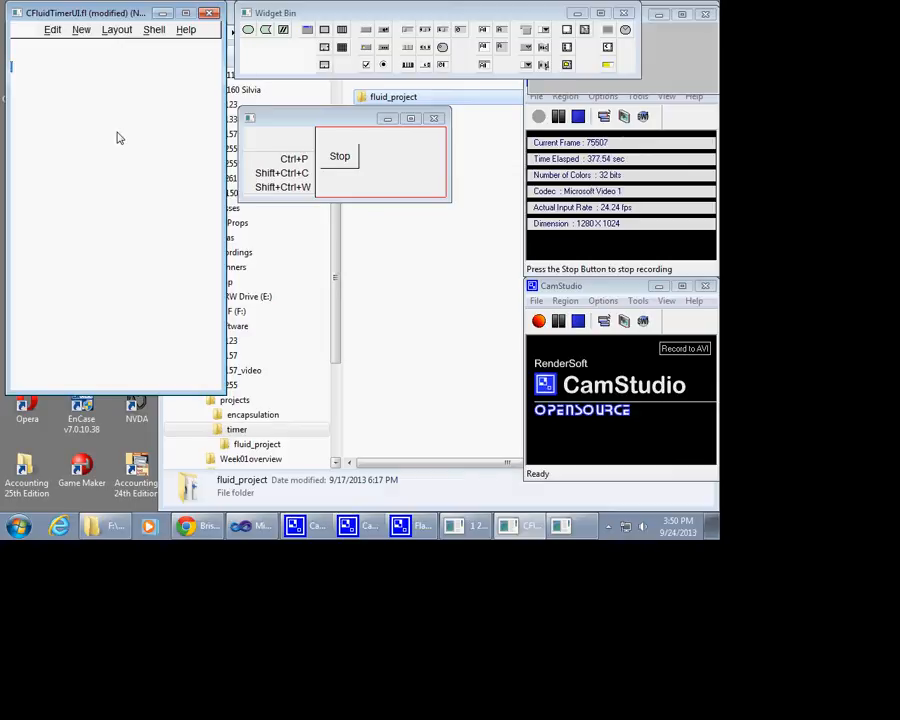
pyautogui.moveTo(158, 196)
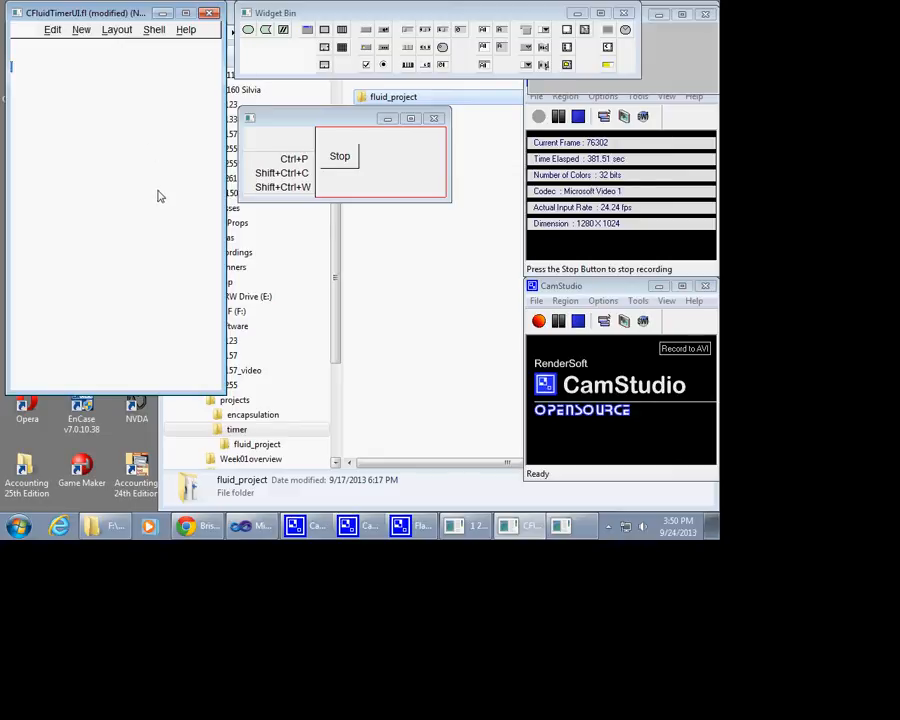
pyautogui.moveTo(192, 284)
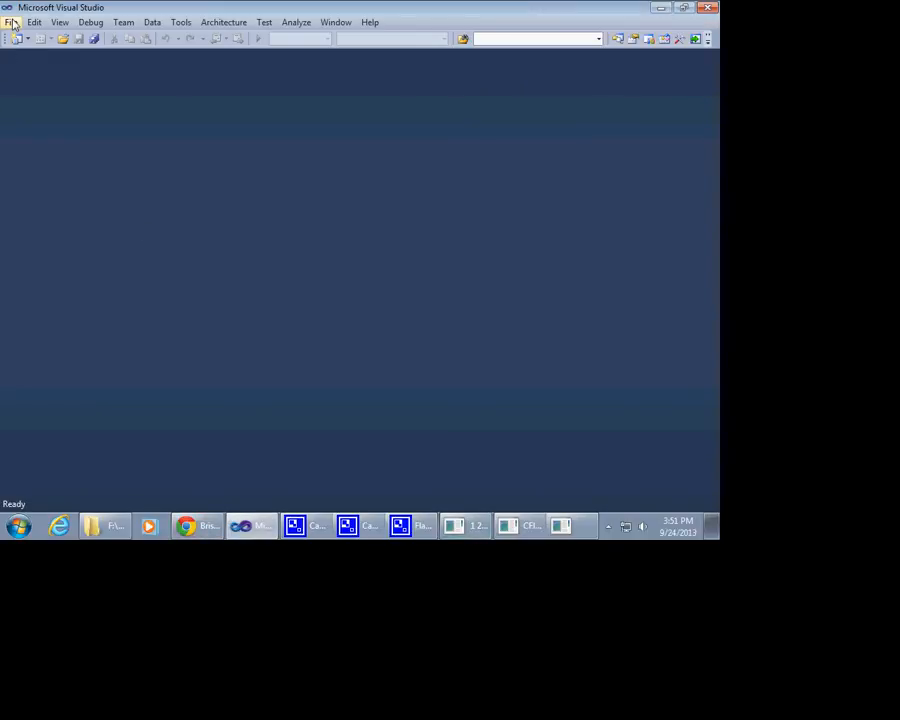
# Start opening a project and browse from drive D into the CS255 folder
pyautogui.click(12, 22)
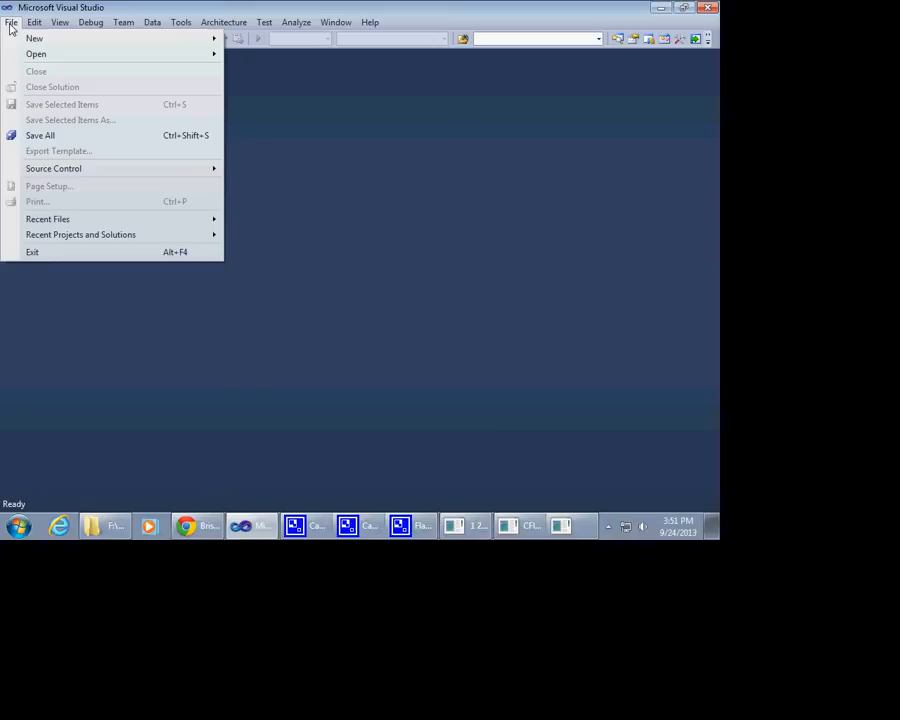
pyautogui.click(36, 54)
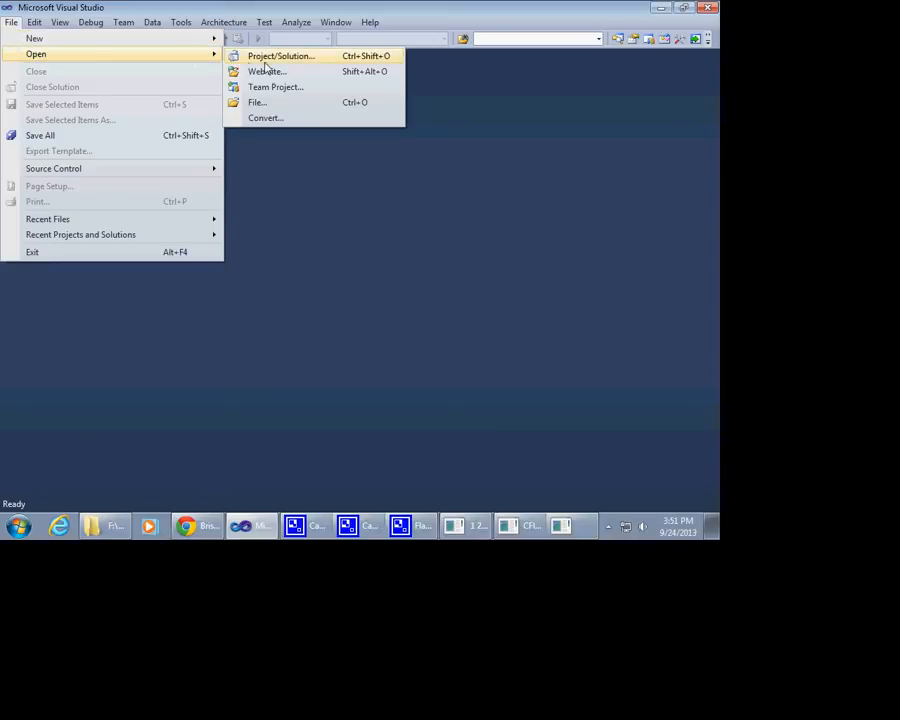
pyautogui.click(280, 56)
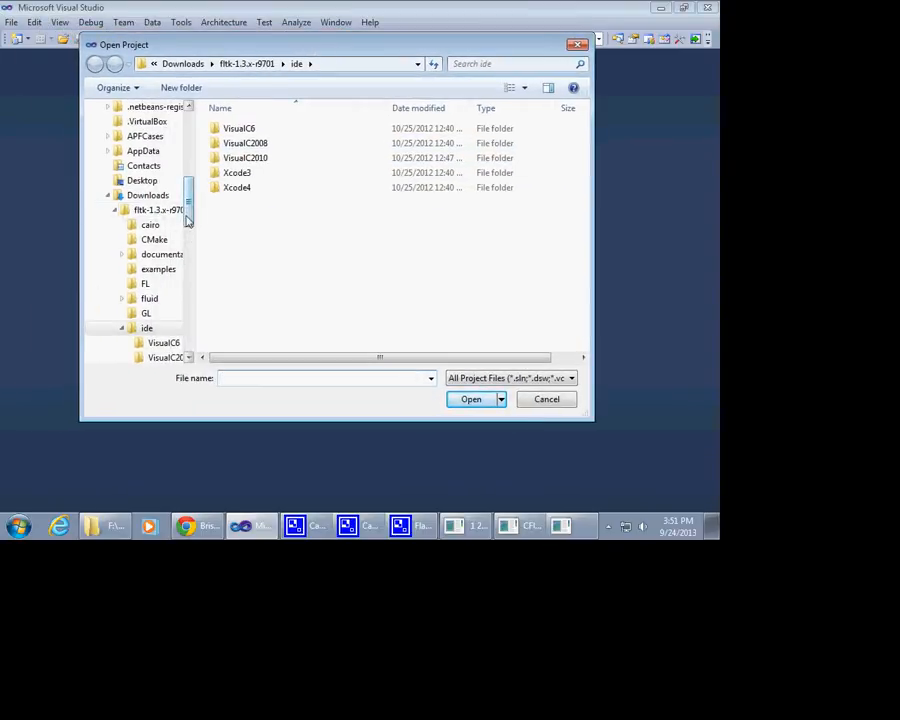
pyautogui.scroll(-3)
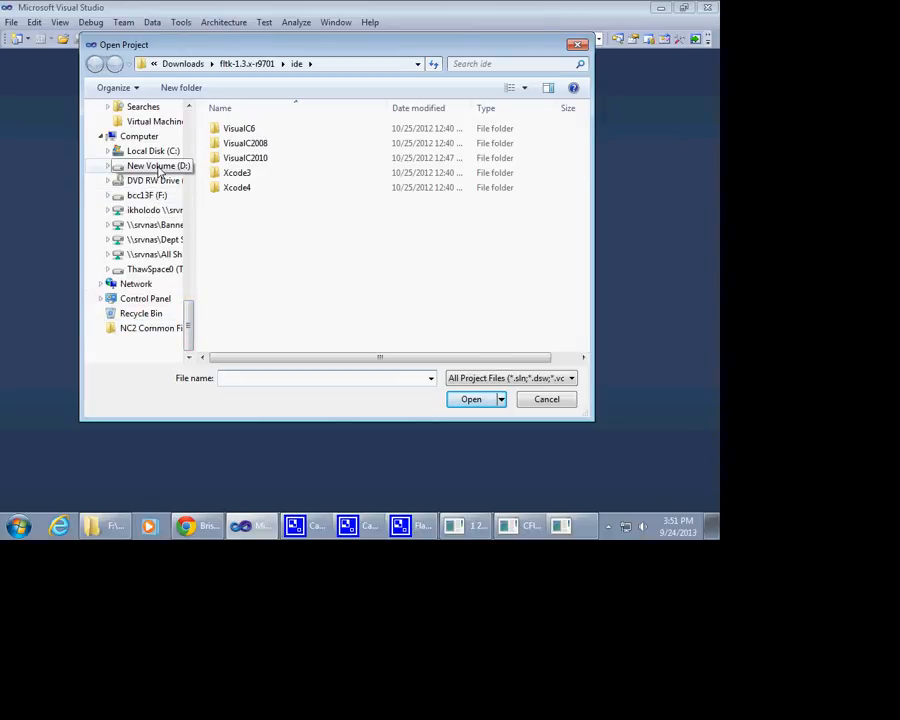
pyautogui.doubleClick(158, 164)
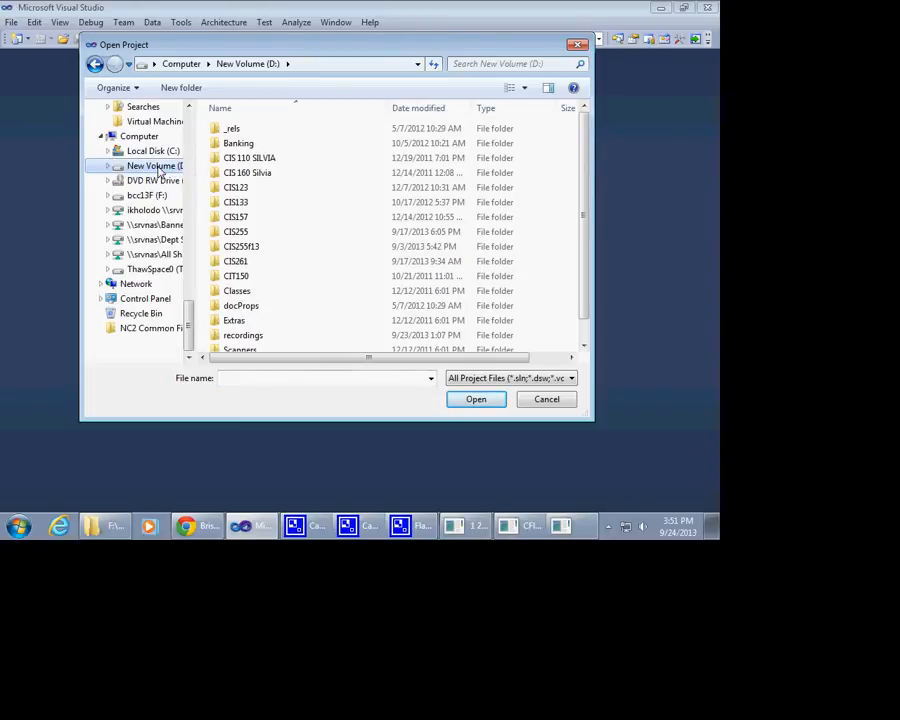
pyautogui.click(236, 232)
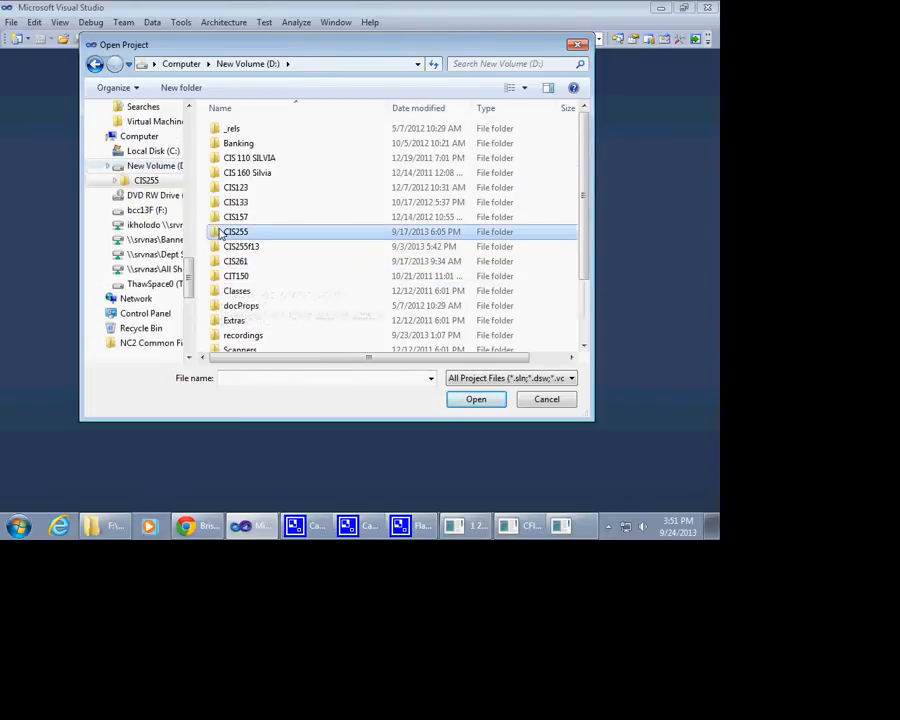
pyautogui.doubleClick(236, 232)
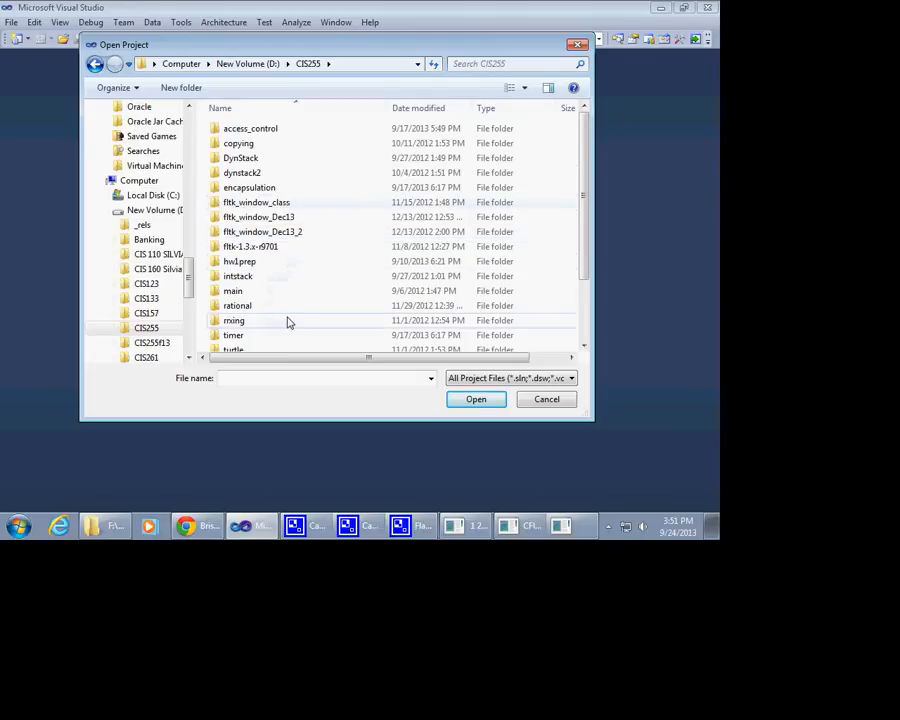
# Navigate through CS255 > projects > timer and load timer.sln
pyautogui.scroll(-3)
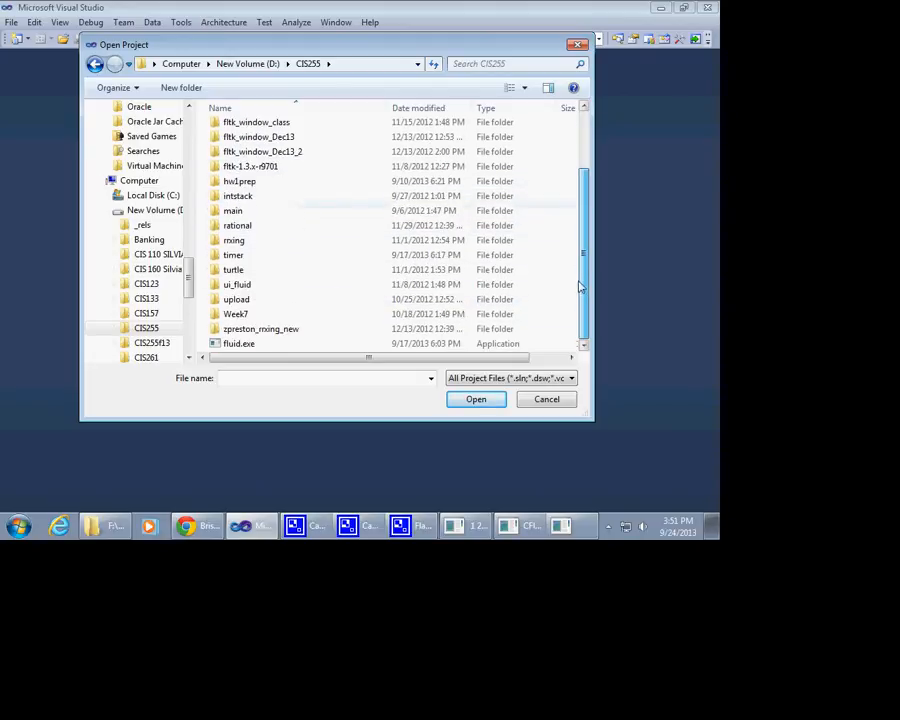
pyautogui.moveTo(236, 314)
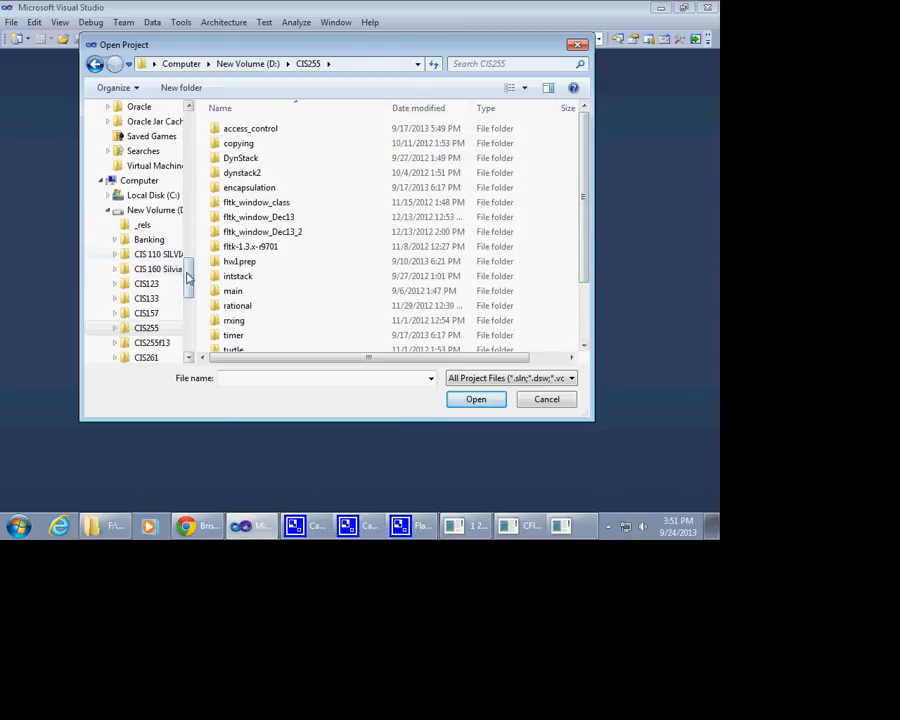
pyautogui.scroll(-3)
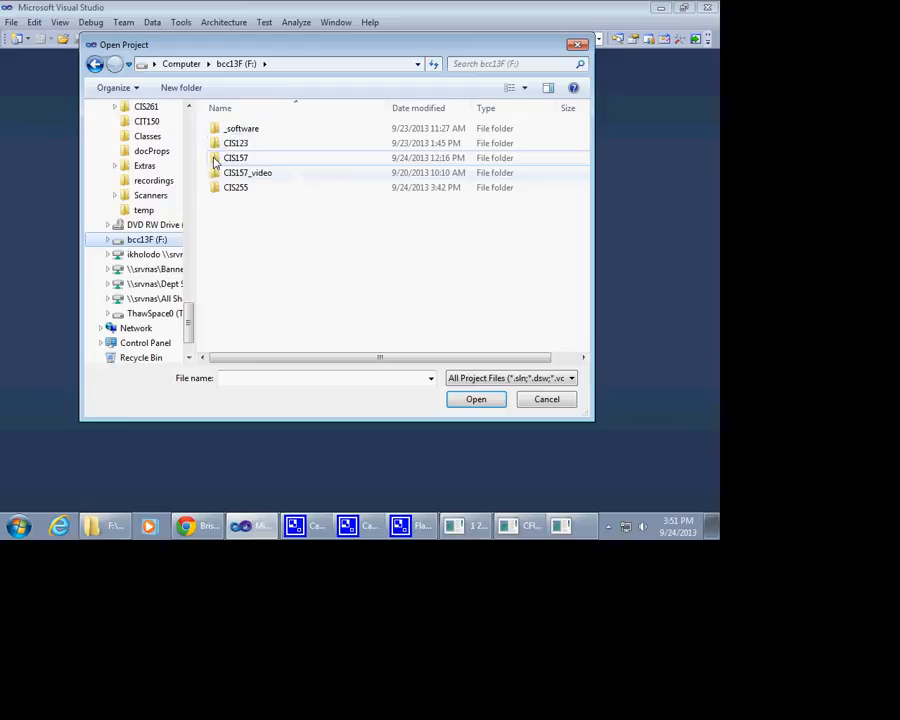
pyautogui.doubleClick(236, 188)
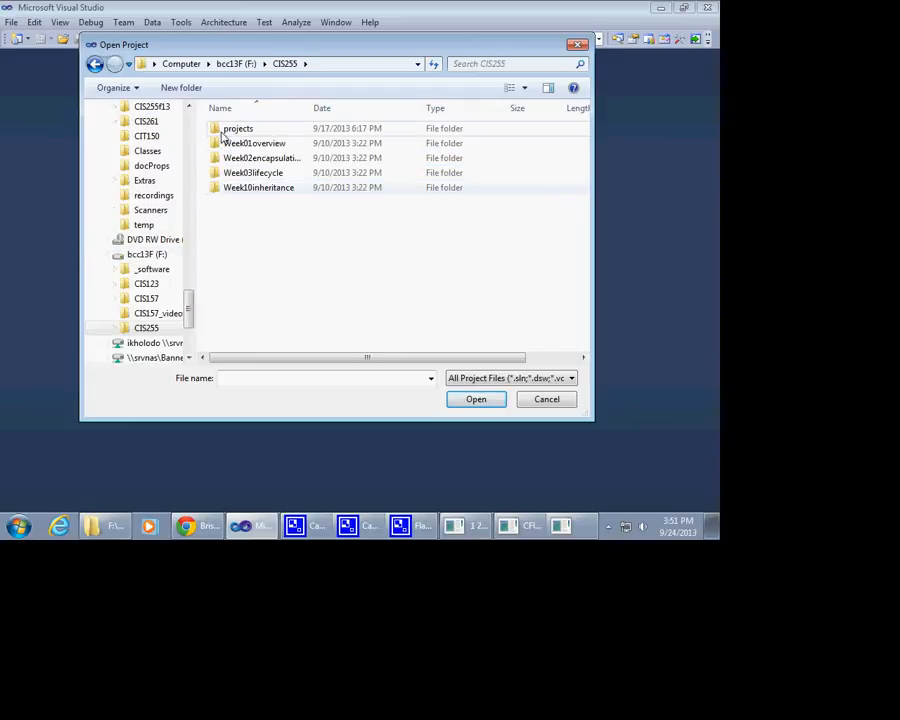
pyautogui.doubleClick(238, 128)
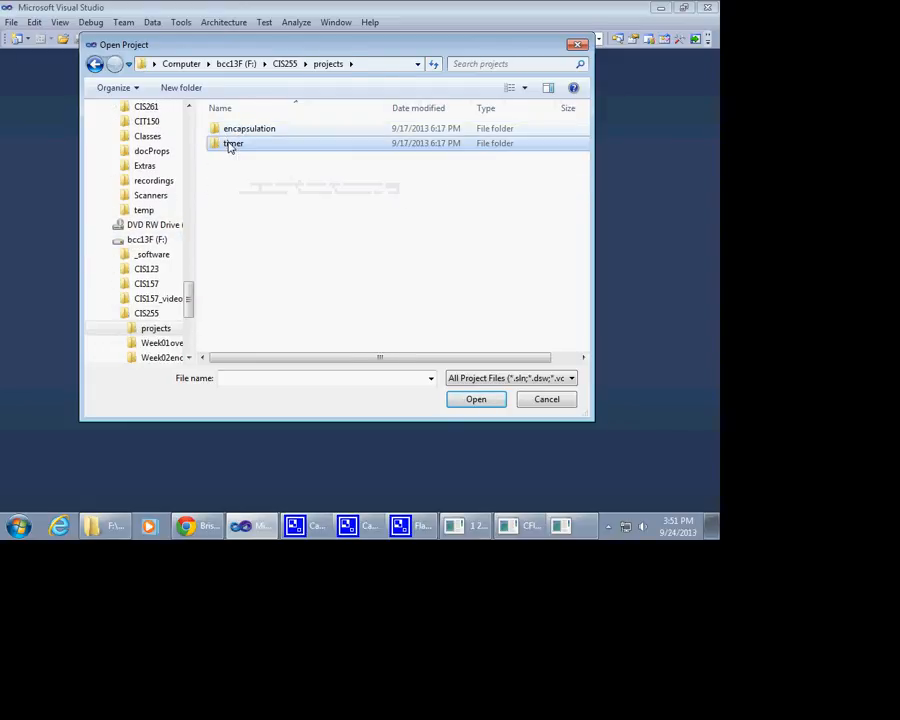
pyautogui.doubleClick(232, 144)
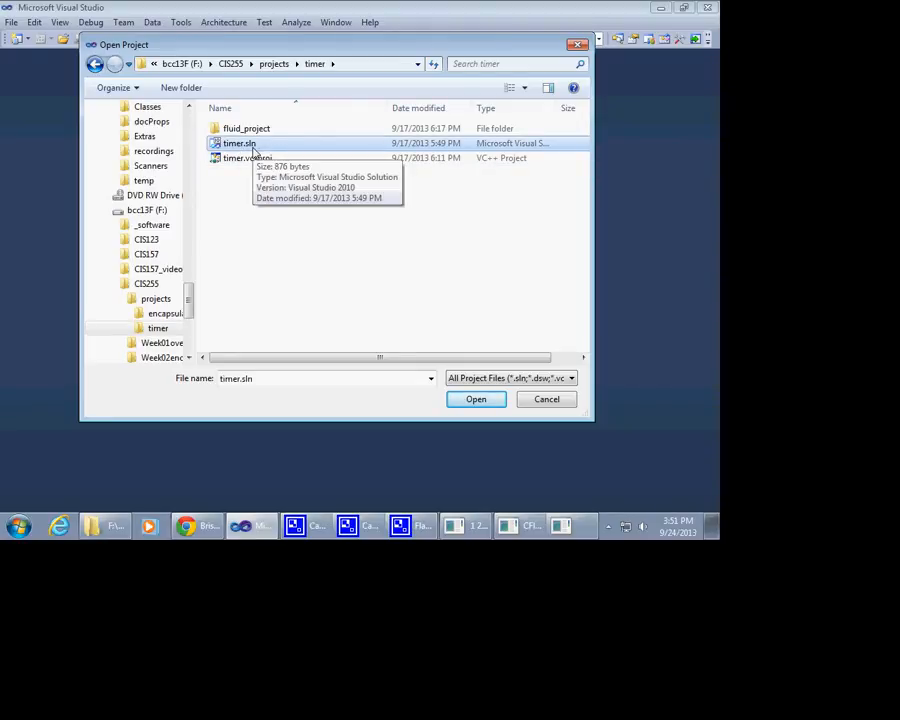
pyautogui.click(476, 400)
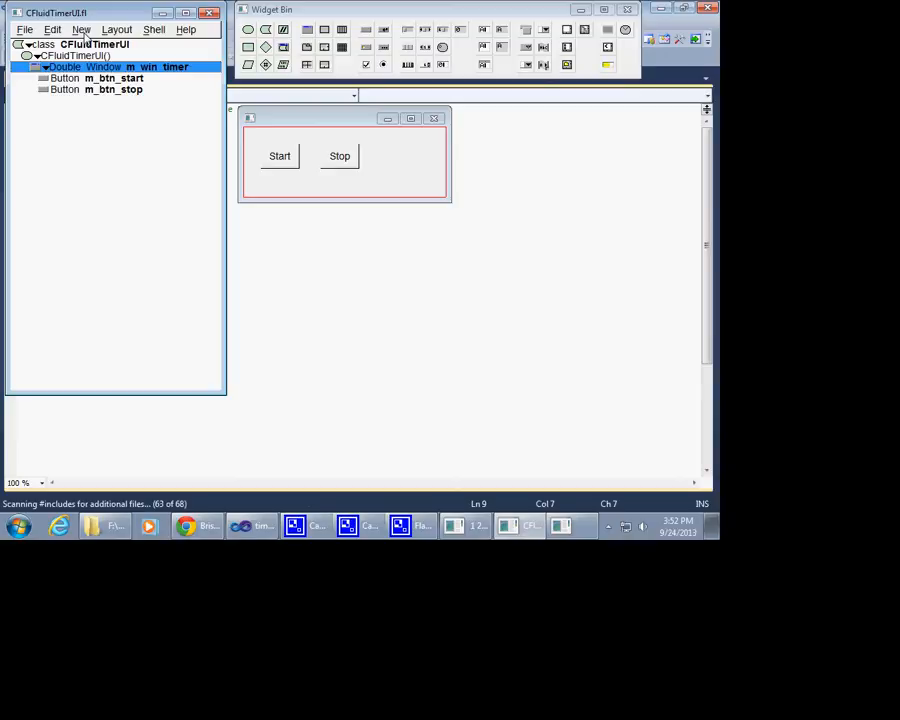
pyautogui.click(52, 28)
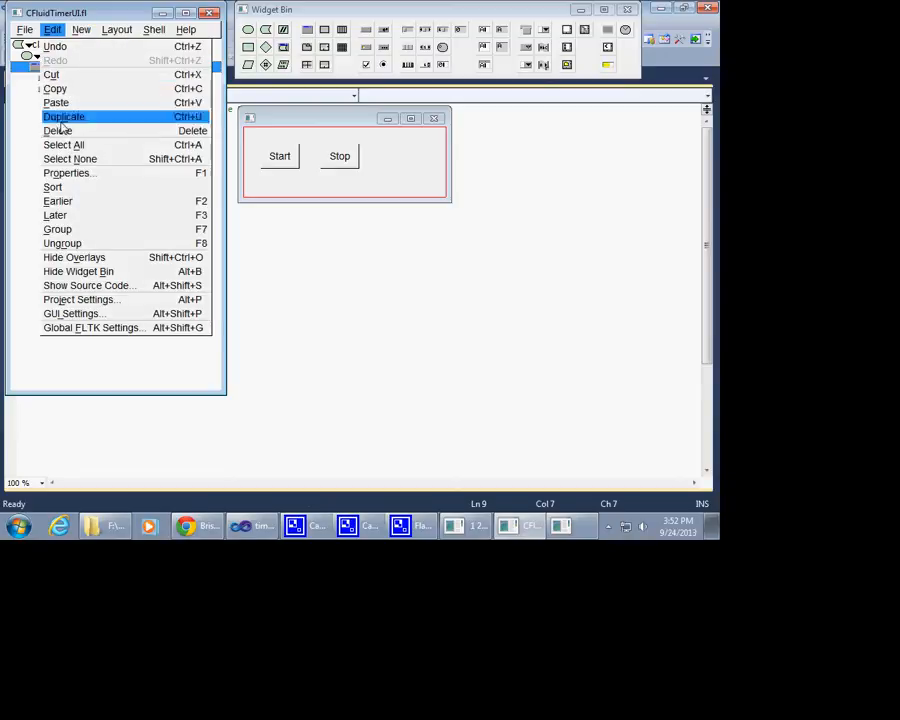
pyautogui.moveTo(56, 216)
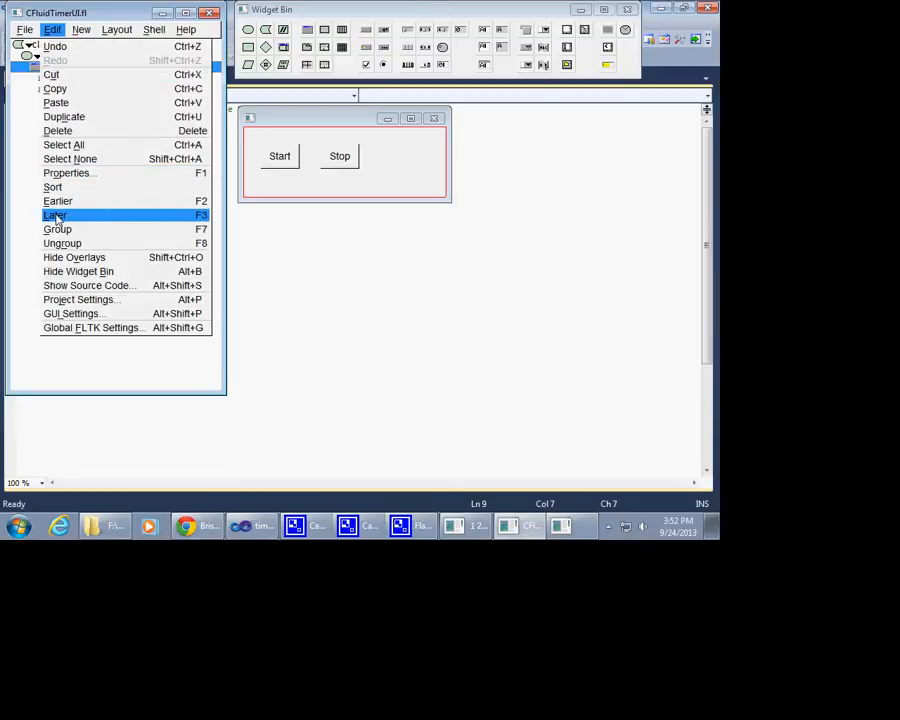
pyautogui.moveTo(62, 244)
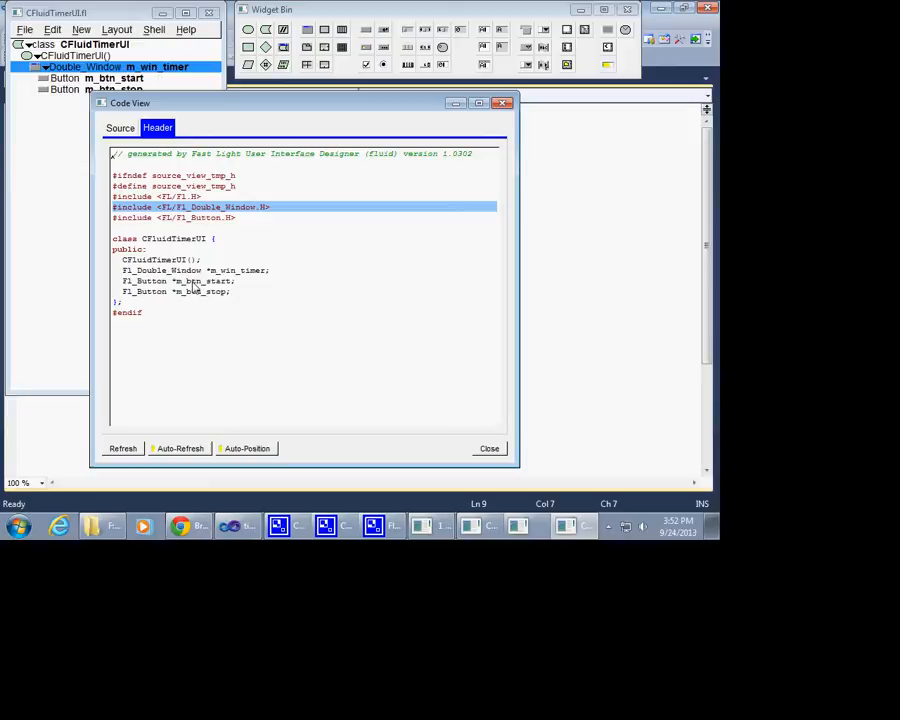
pyautogui.moveTo(184, 260)
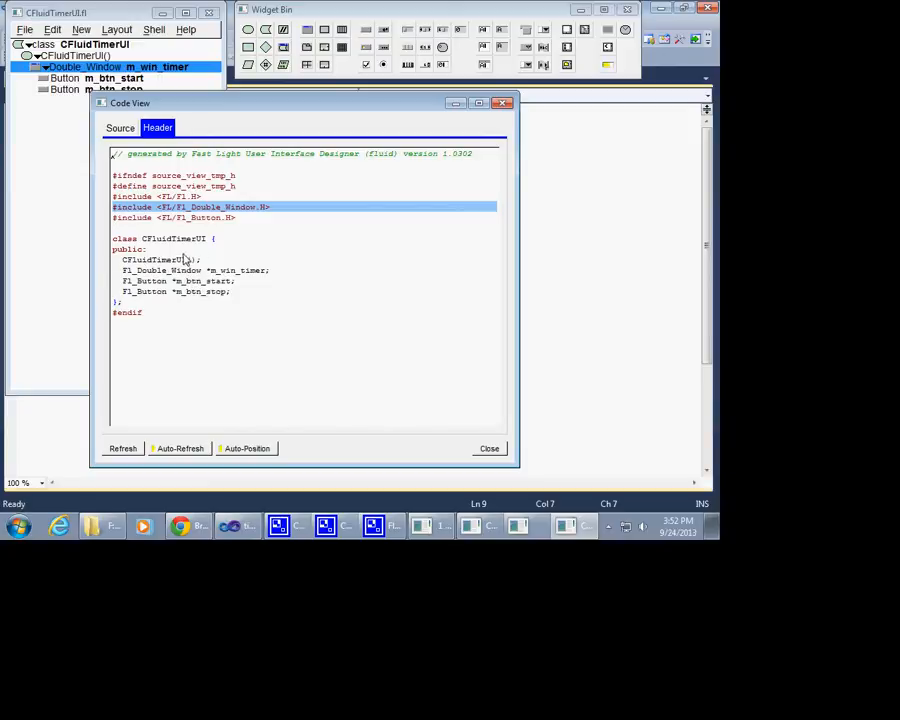
pyautogui.moveTo(196, 278)
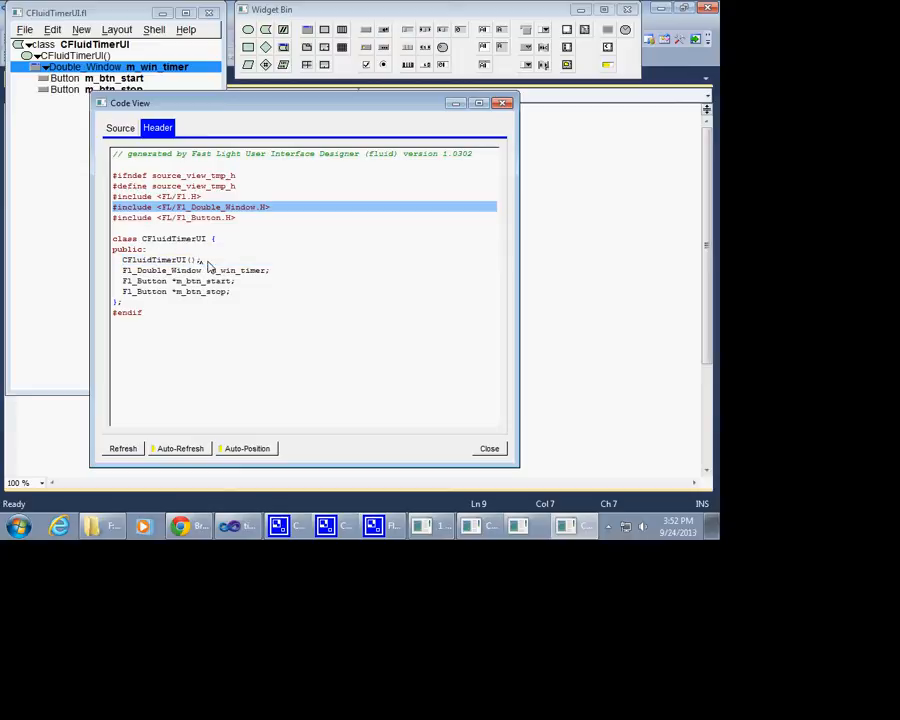
pyautogui.doubleClick(144, 280)
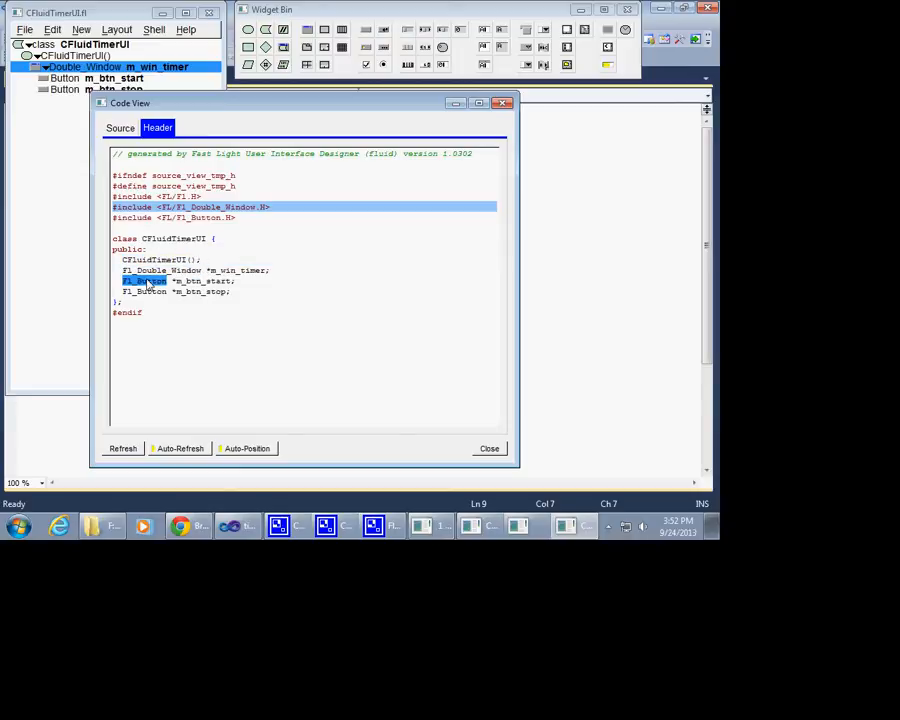
pyautogui.click(160, 270)
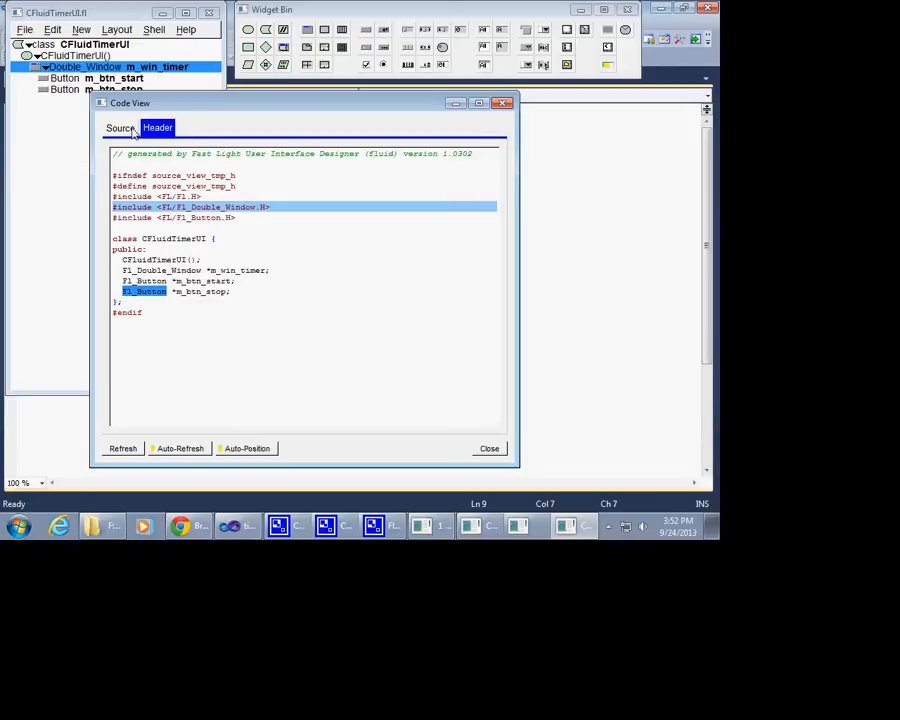
pyautogui.click(118, 128)
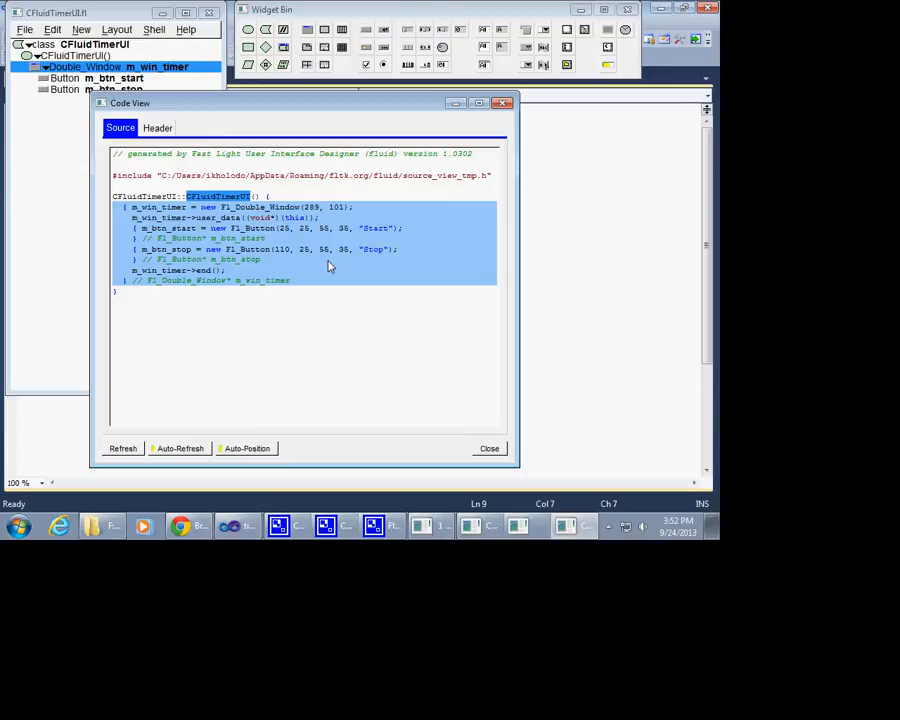
pyautogui.moveTo(400, 372)
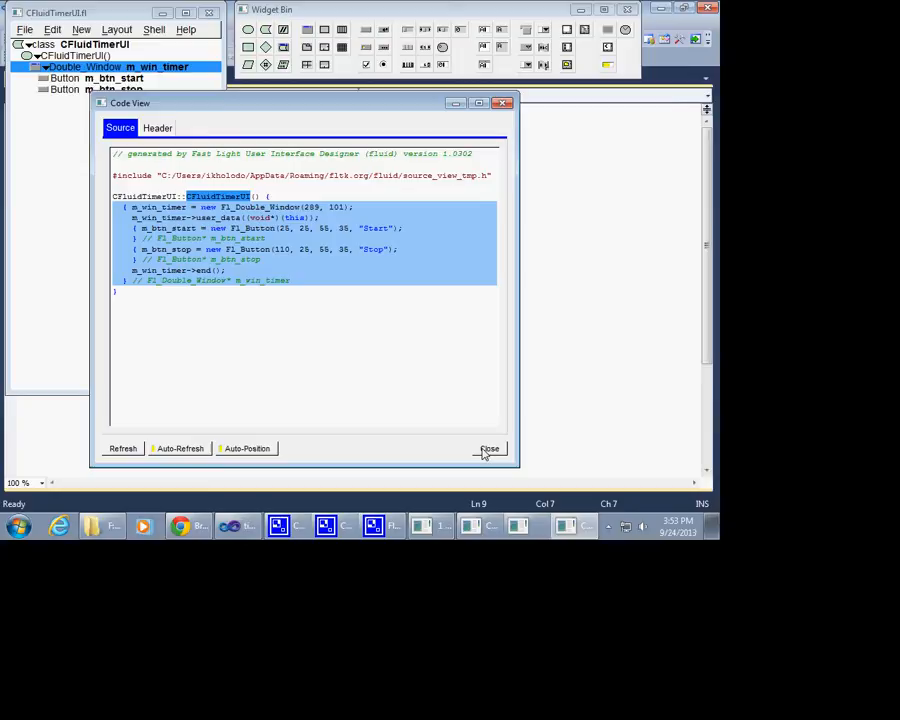
pyautogui.click(490, 448)
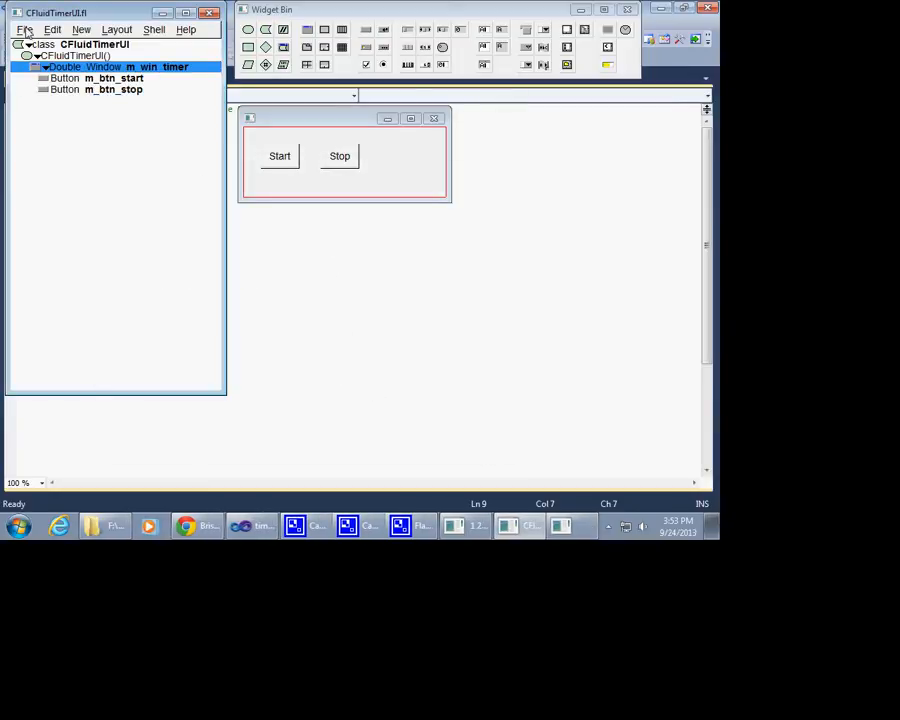
# Write the CFluidTimerUI .h/.cxx code, check them in fluid_project, return to Visual Studio
pyautogui.click(24, 30)
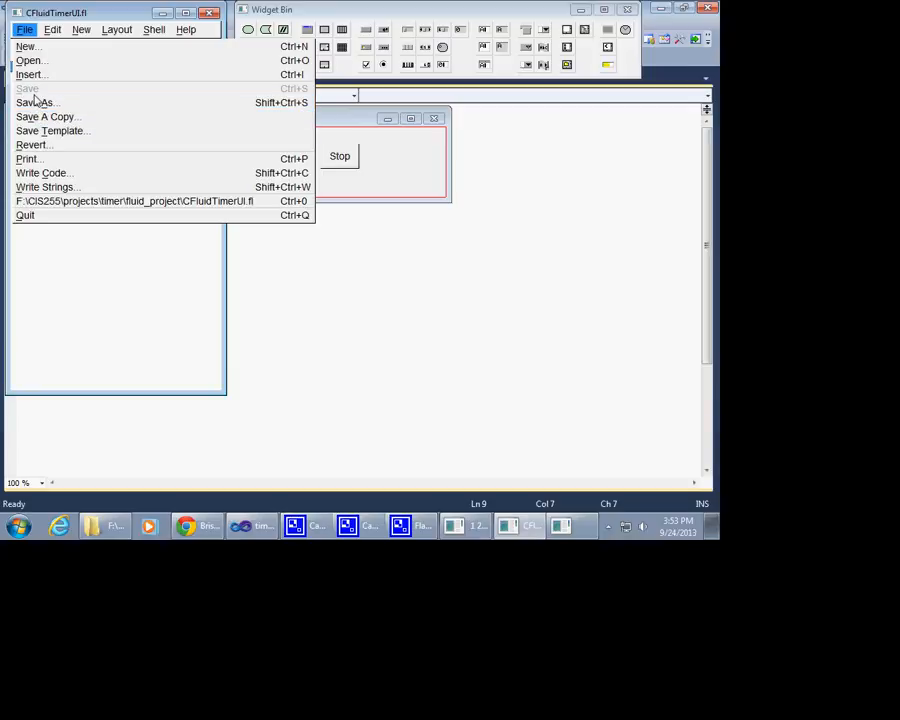
pyautogui.moveTo(44, 172)
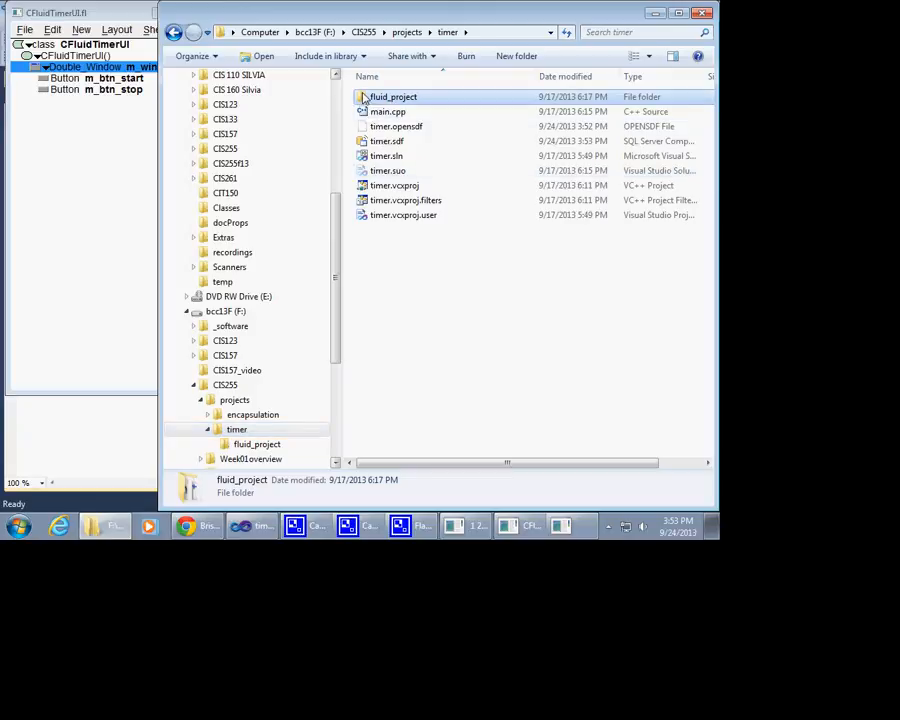
pyautogui.doubleClick(392, 96)
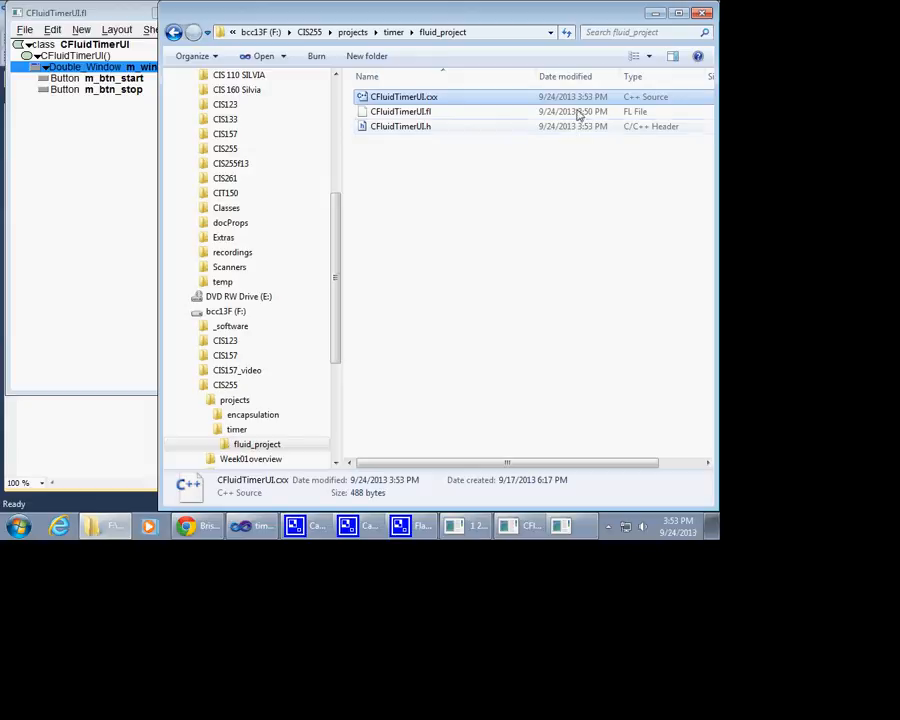
pyautogui.click(400, 126)
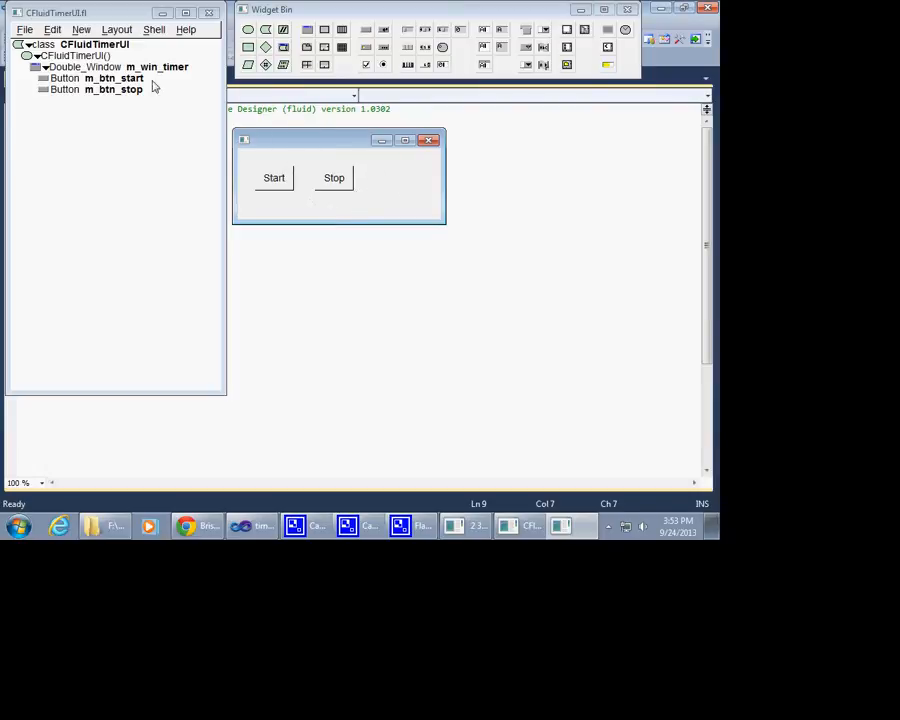
pyautogui.moveTo(96, 88)
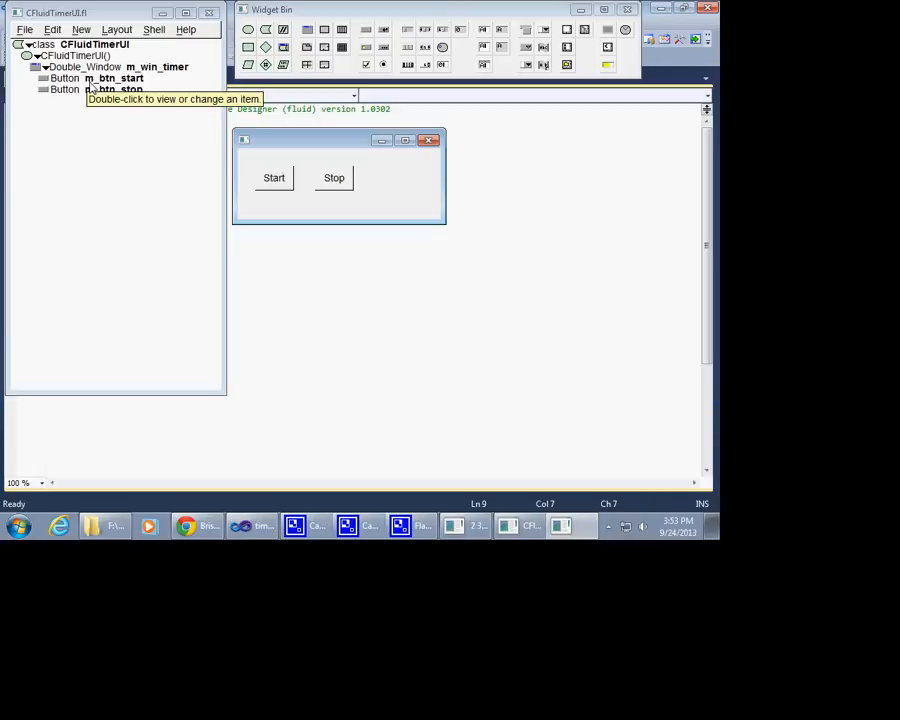
pyautogui.moveTo(356, 188)
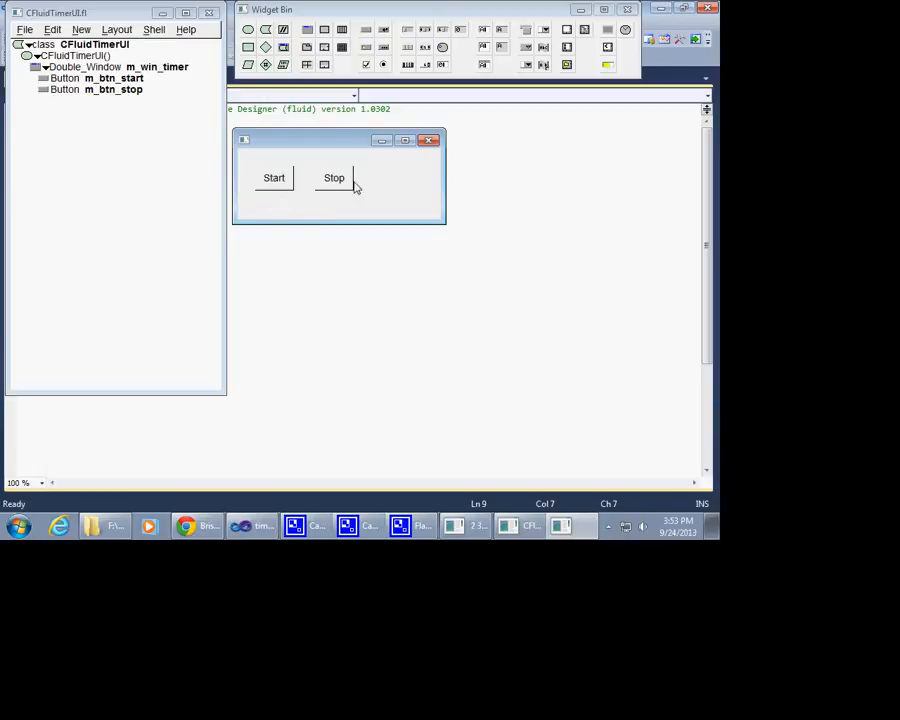
pyautogui.moveTo(370, 188)
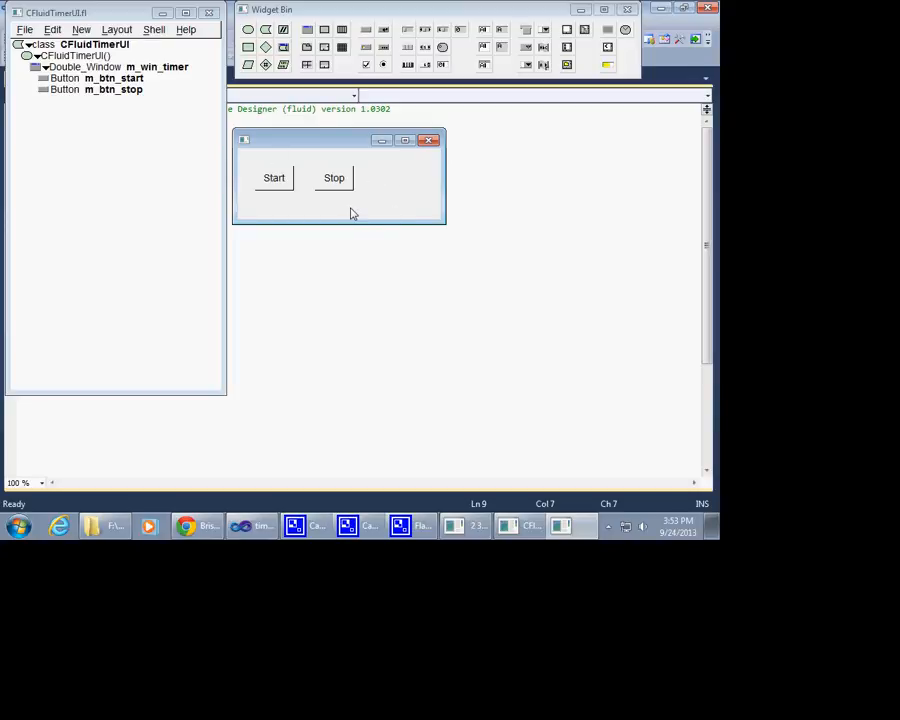
pyautogui.moveTo(296, 124)
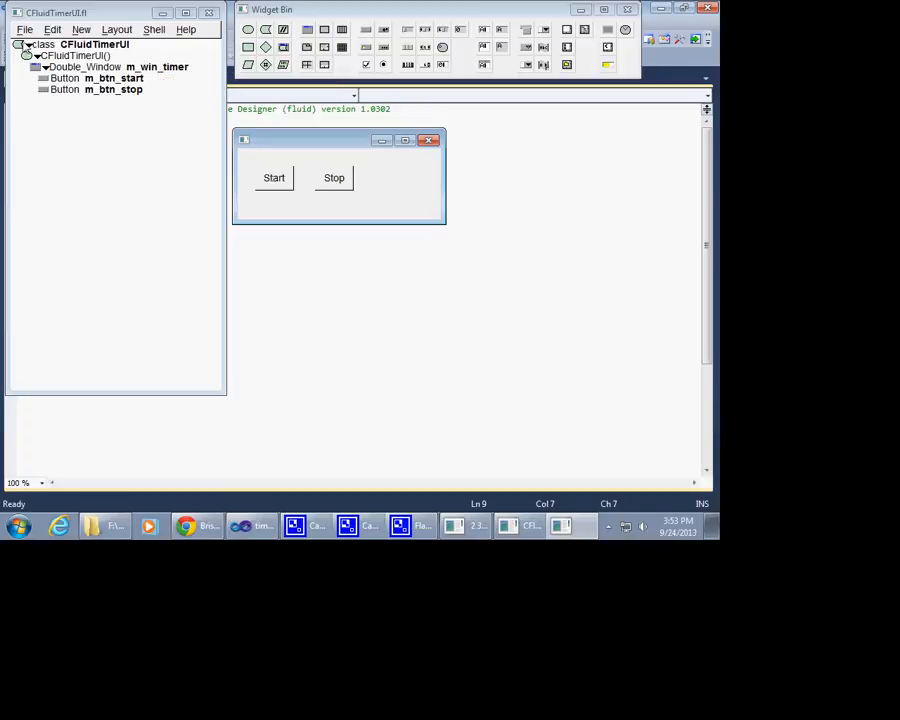
pyautogui.click(24, 30)
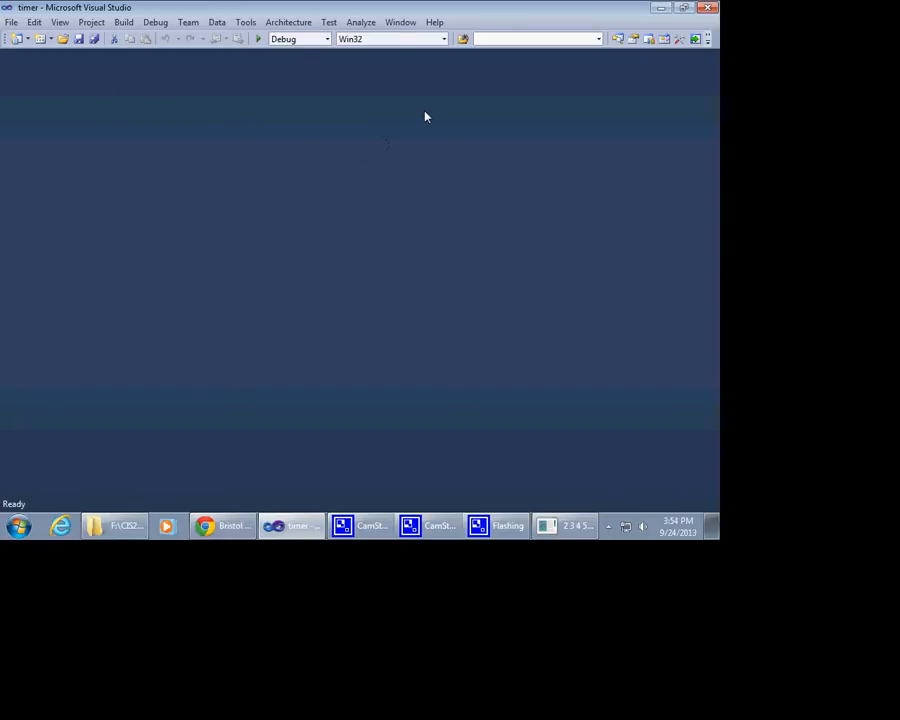
# Locate main.cpp in the timer project's source files and load it for editing
pyautogui.click(616, 38)
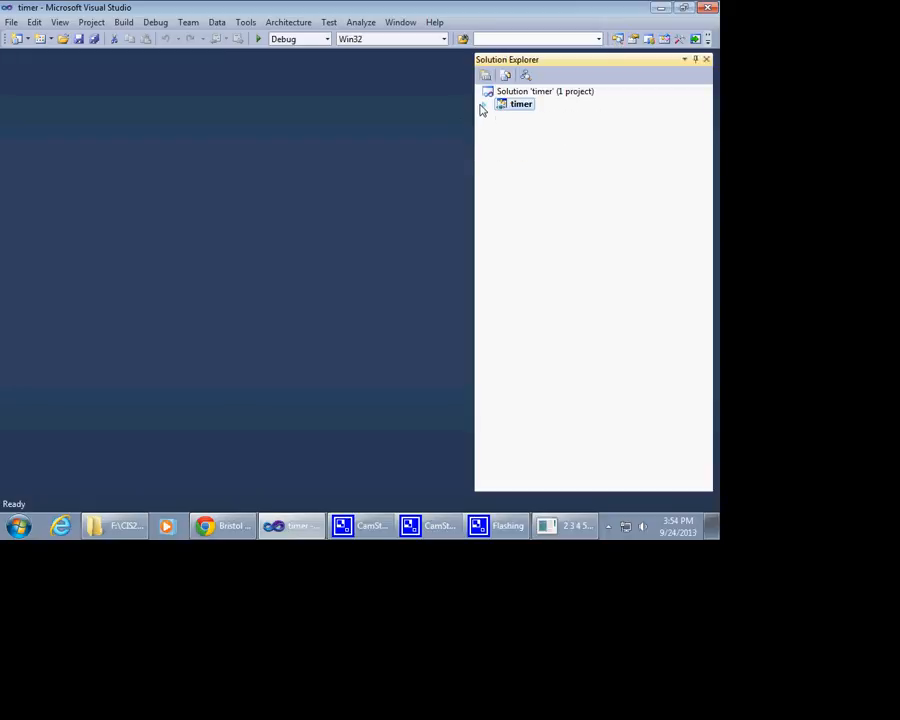
pyautogui.click(484, 104)
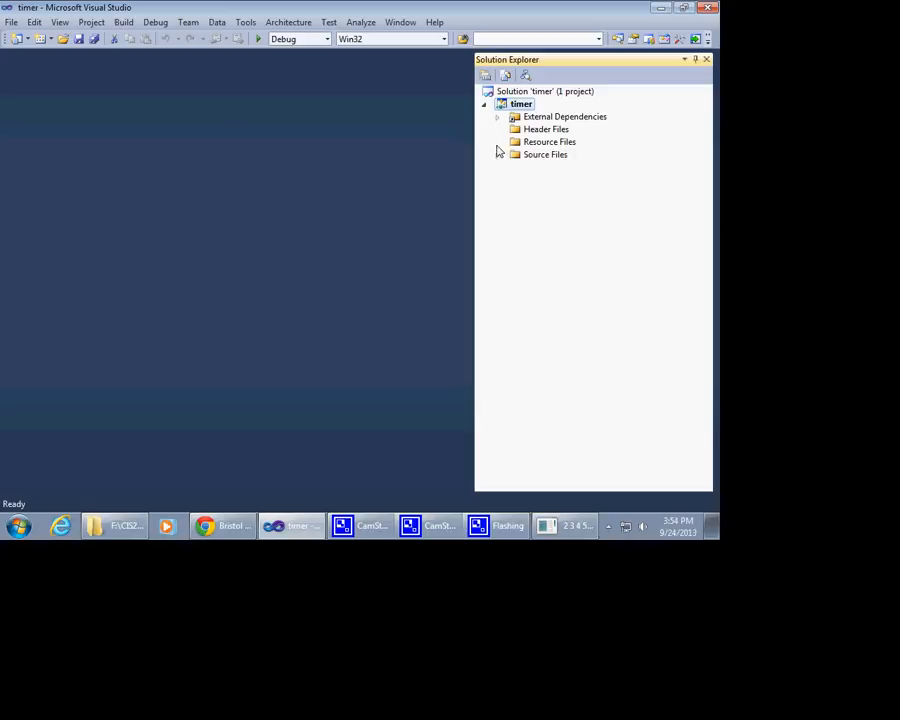
pyautogui.click(496, 154)
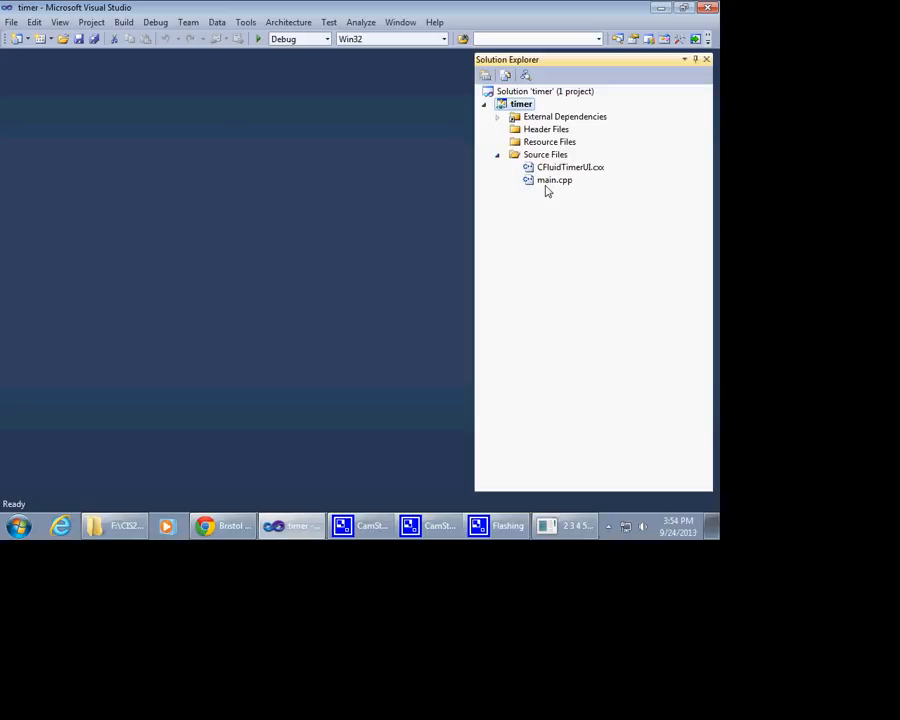
pyautogui.doubleClick(556, 180)
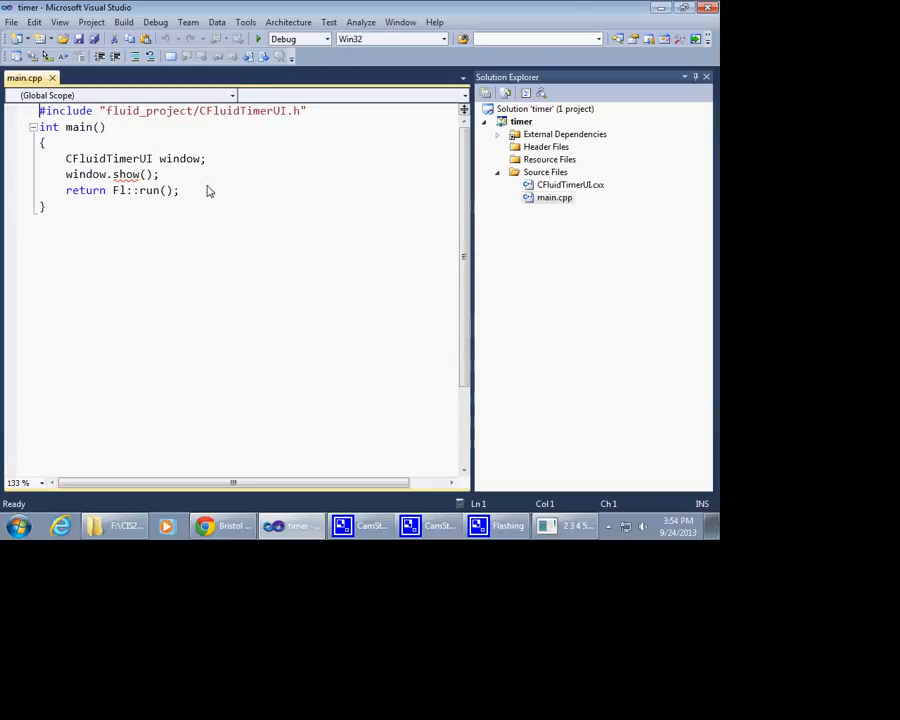
pyautogui.moveTo(236, 198)
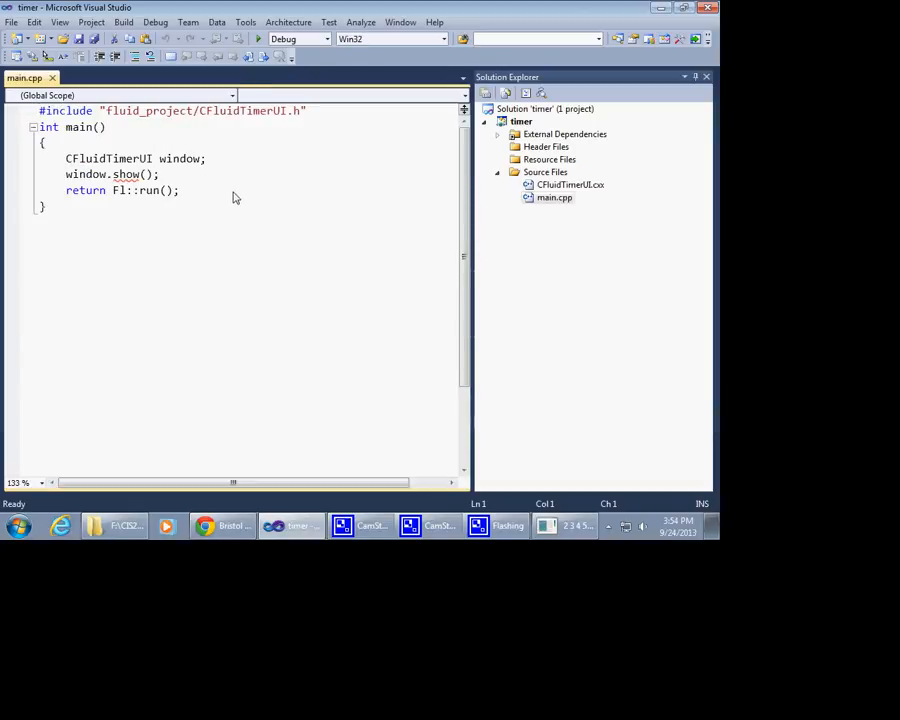
# Add 'return Fl::run();' after window.show() in main.cpp, then load CFluidTimerUI.cxx
pyautogui.doubleClick(108, 158)
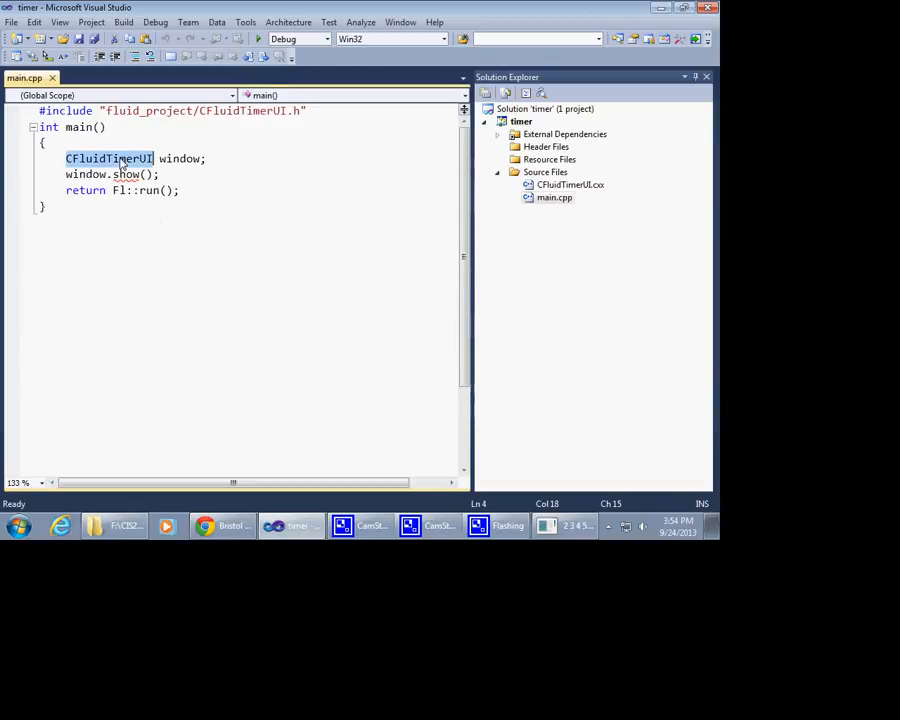
pyautogui.doubleClick(180, 158)
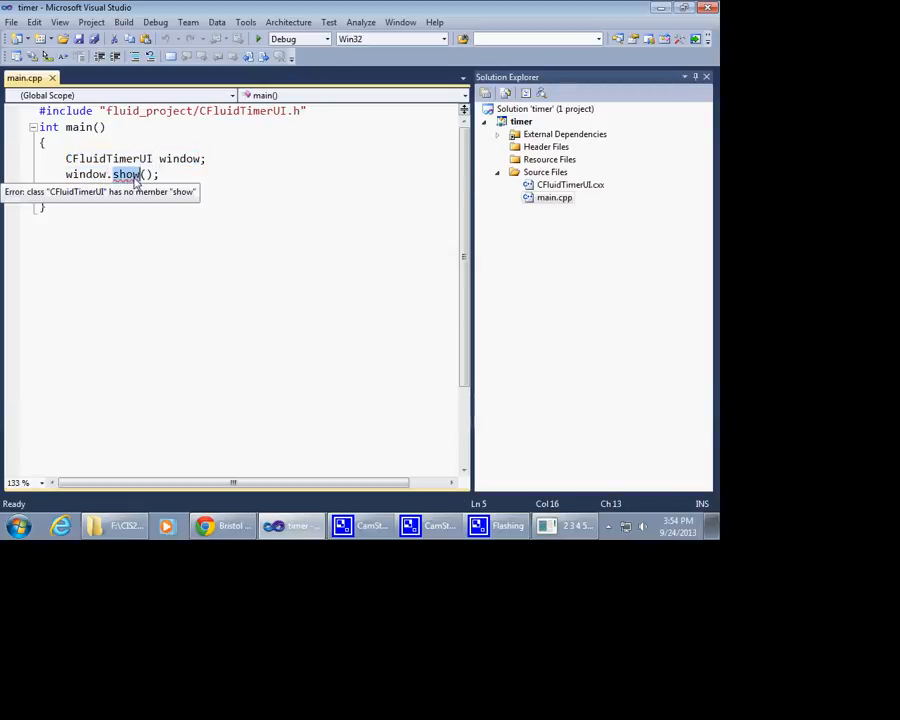
pyautogui.write('return Fl::run();')
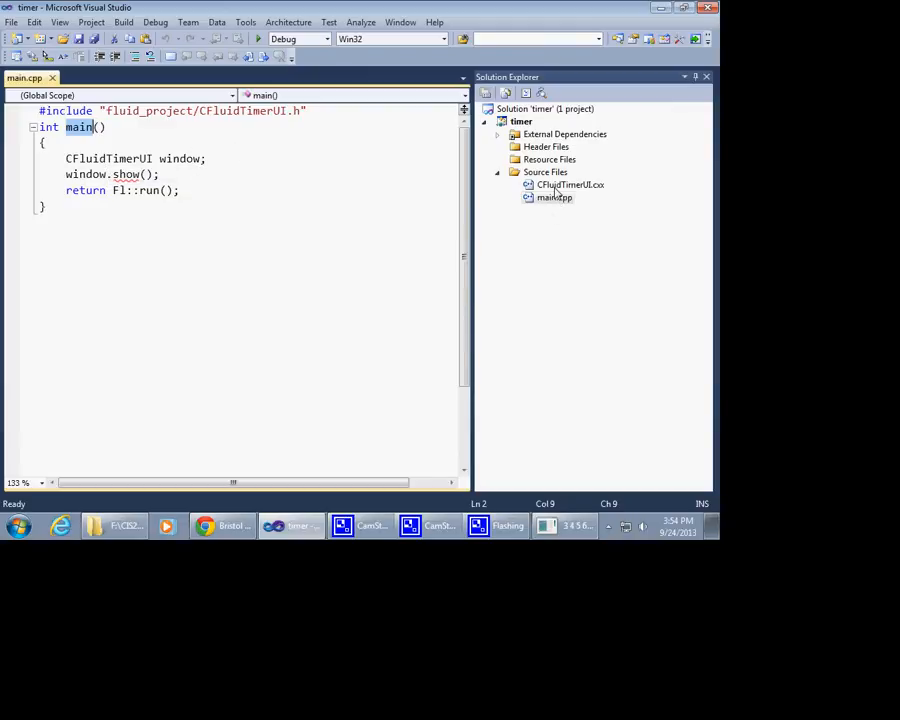
pyautogui.doubleClick(570, 184)
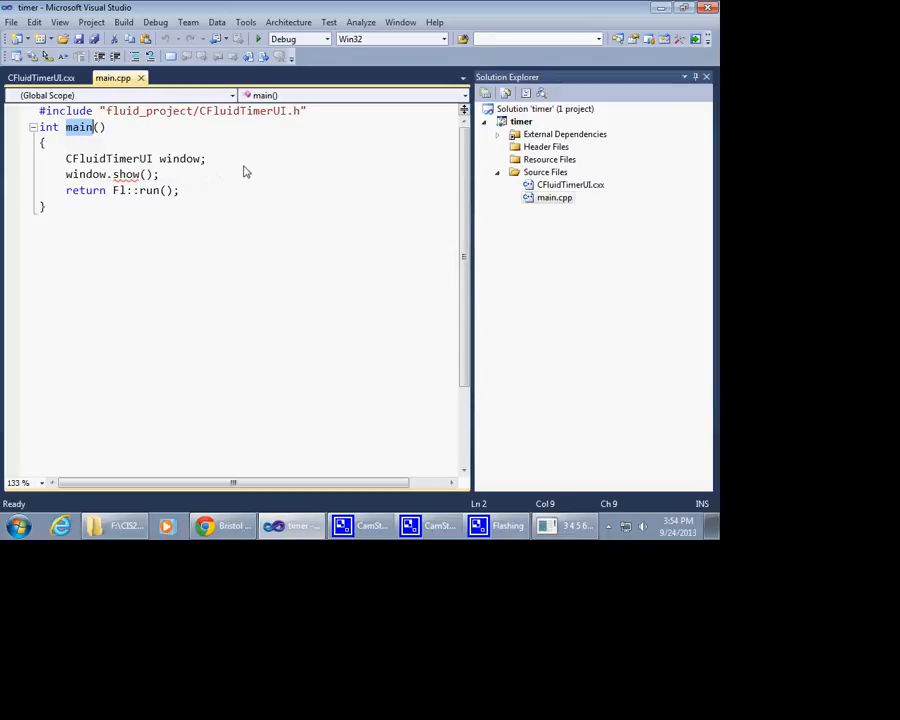
pyautogui.moveTo(204, 184)
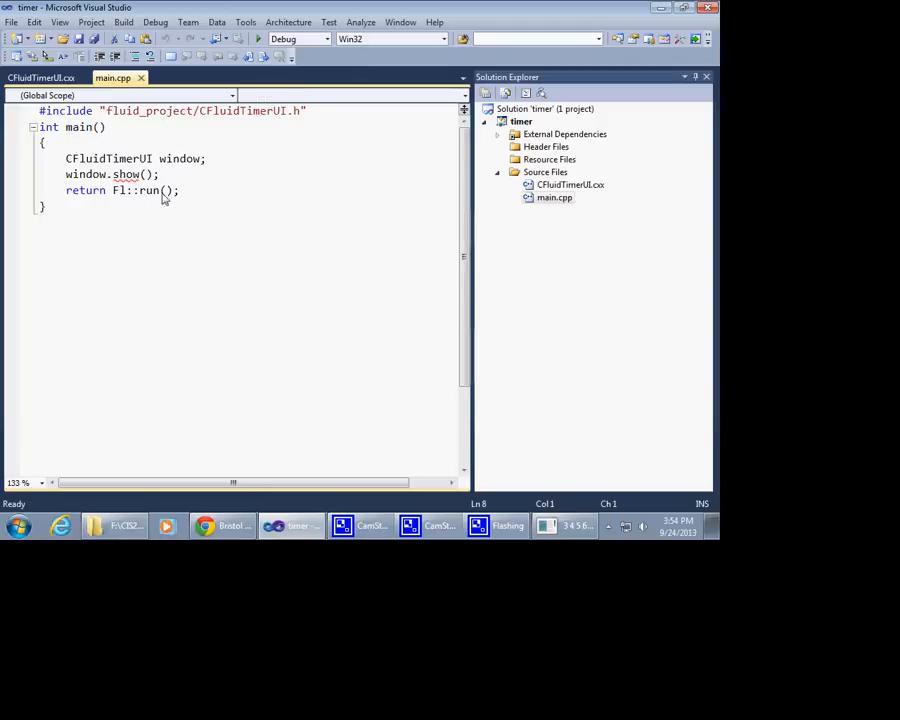
pyautogui.moveTo(212, 194)
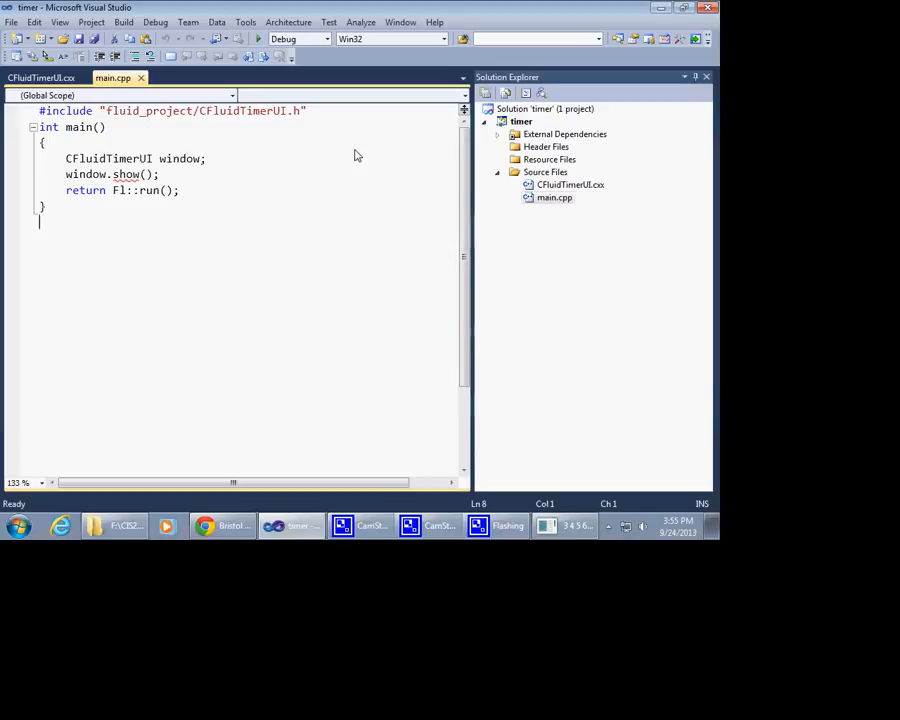
pyautogui.moveTo(124, 168)
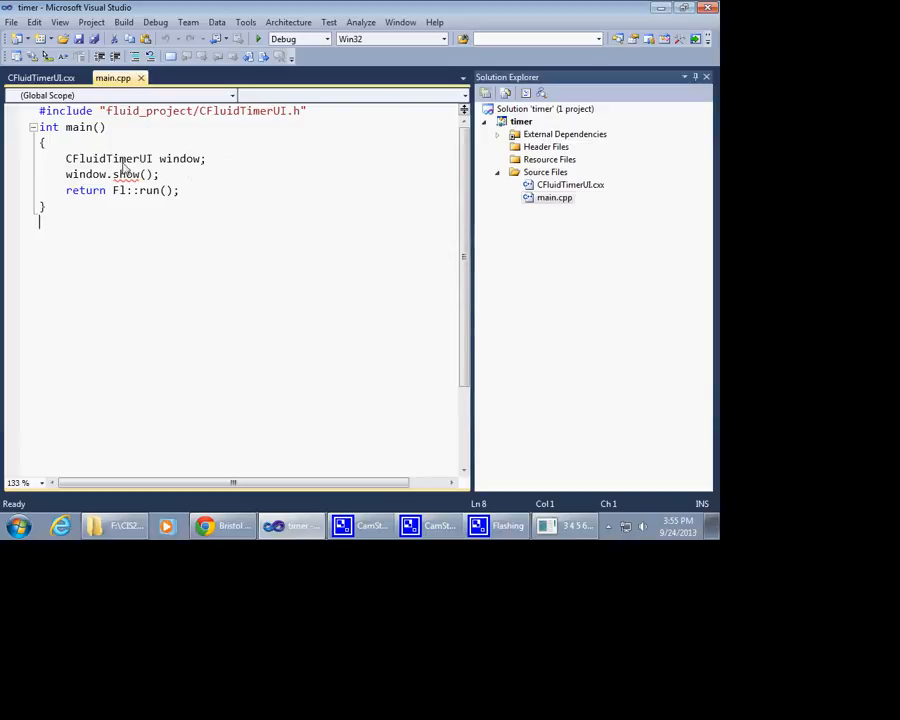
pyautogui.doubleClick(108, 158)
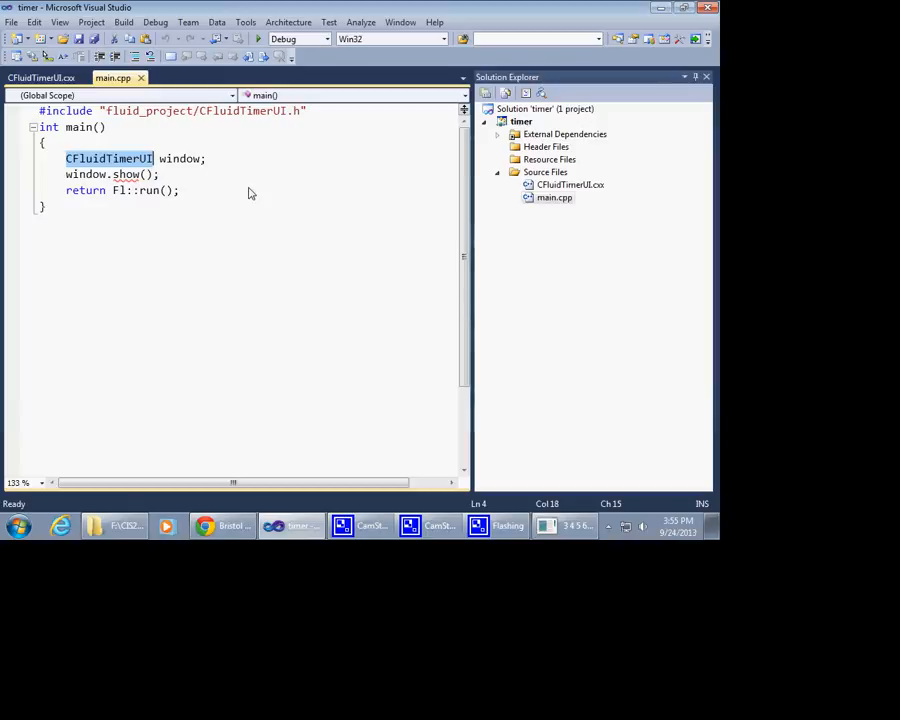
pyautogui.moveTo(104, 172)
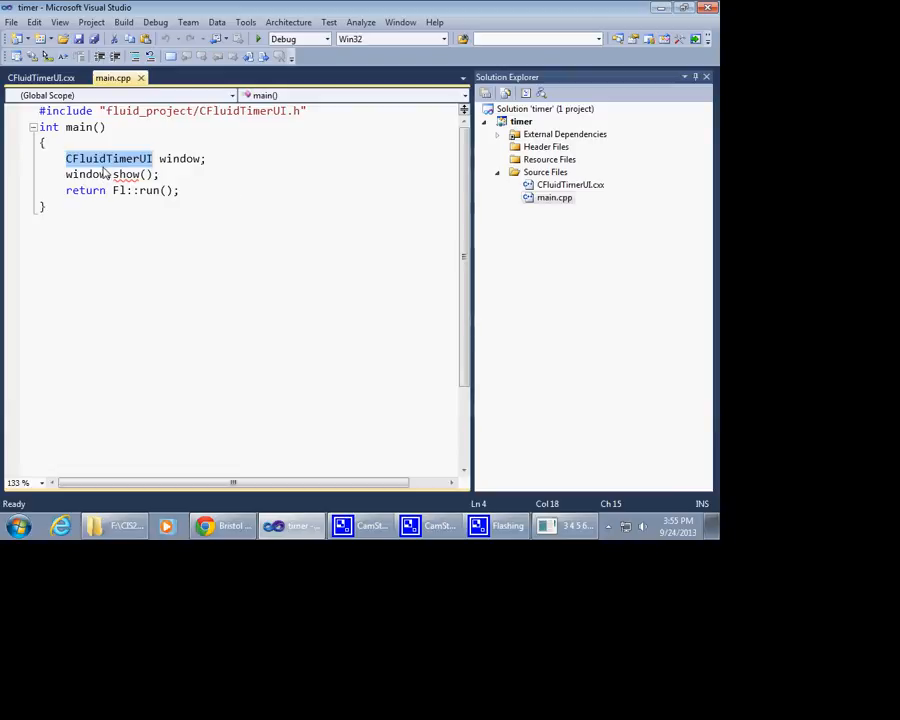
pyautogui.moveTo(112, 140)
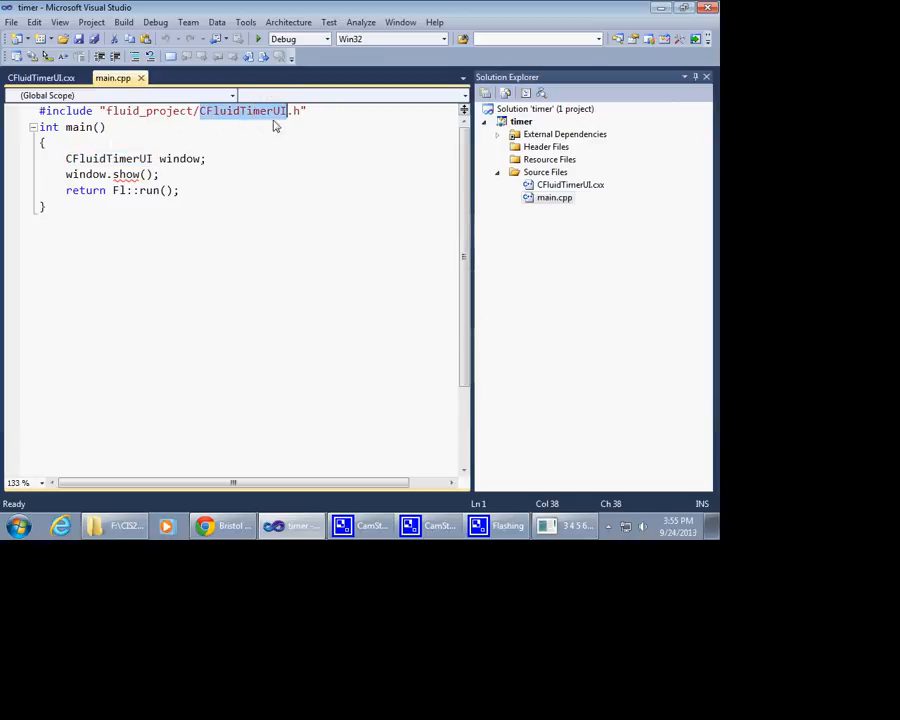
pyautogui.moveTo(240, 122)
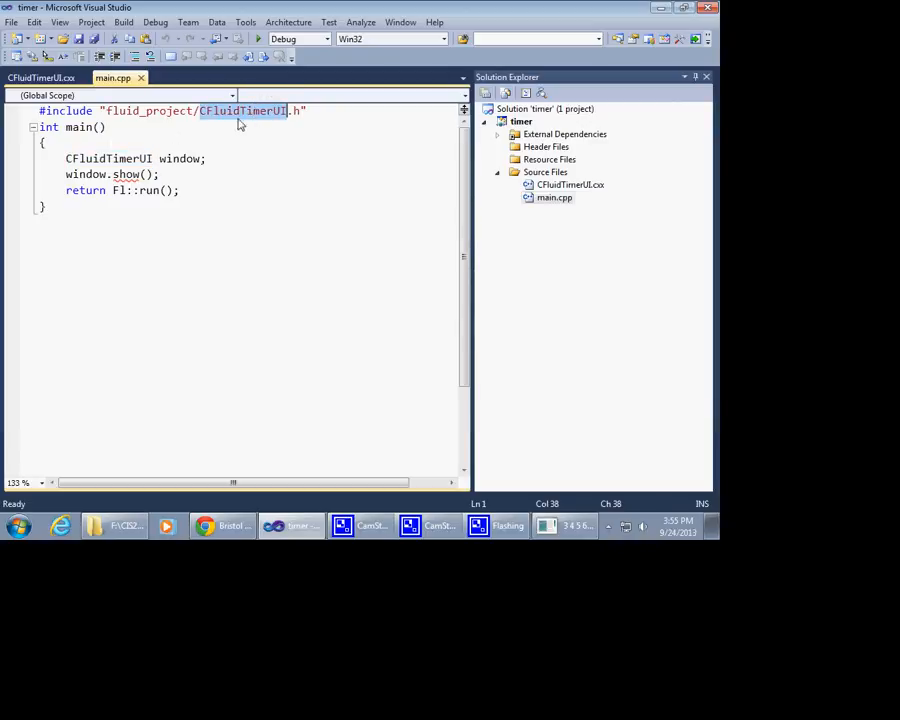
pyautogui.moveTo(236, 192)
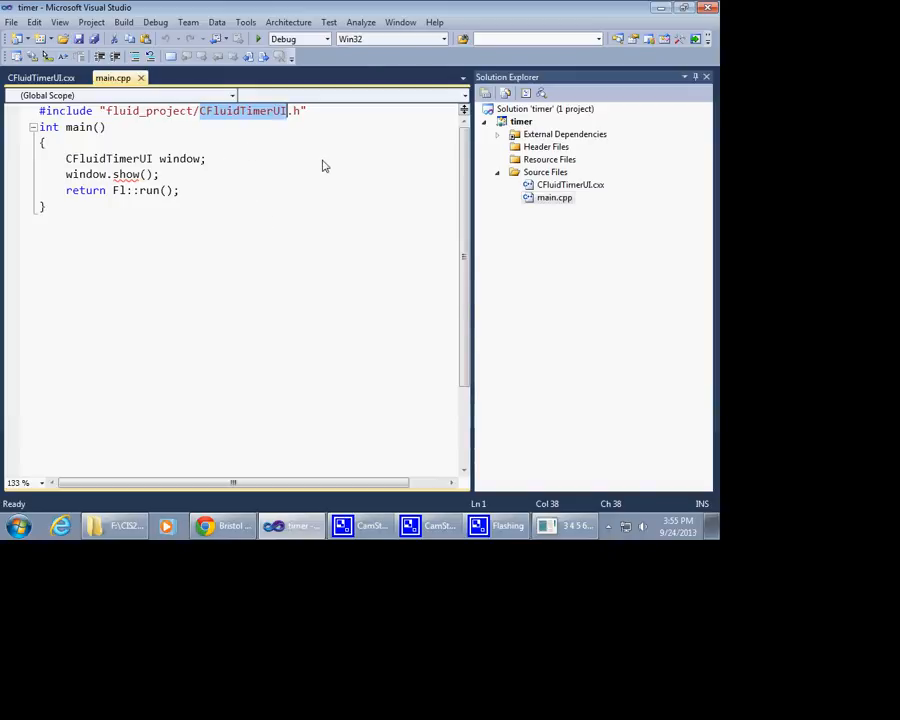
pyautogui.moveTo(272, 150)
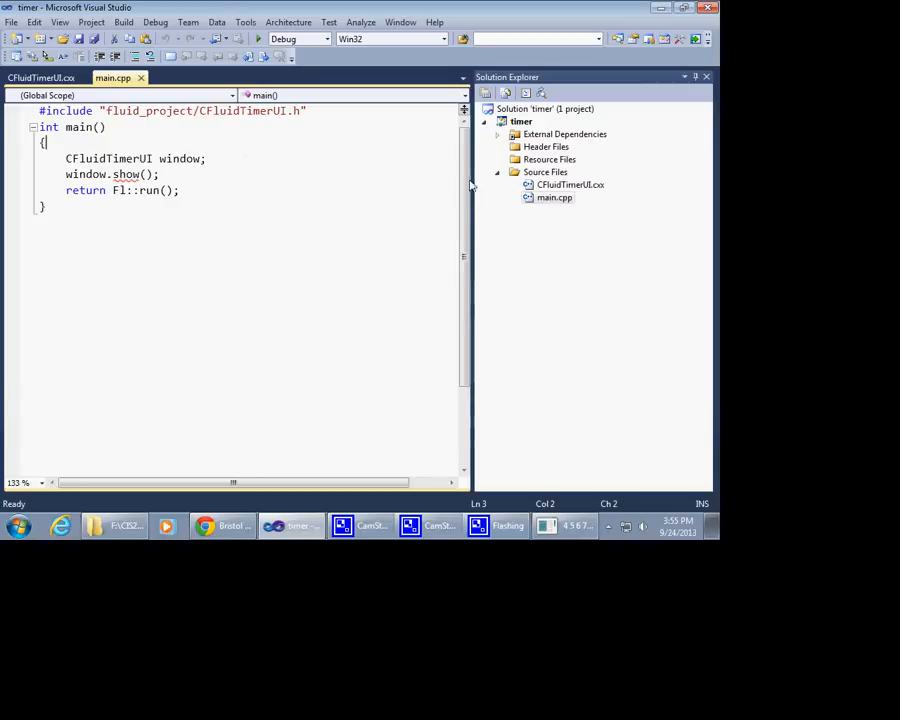
pyautogui.click(40, 78)
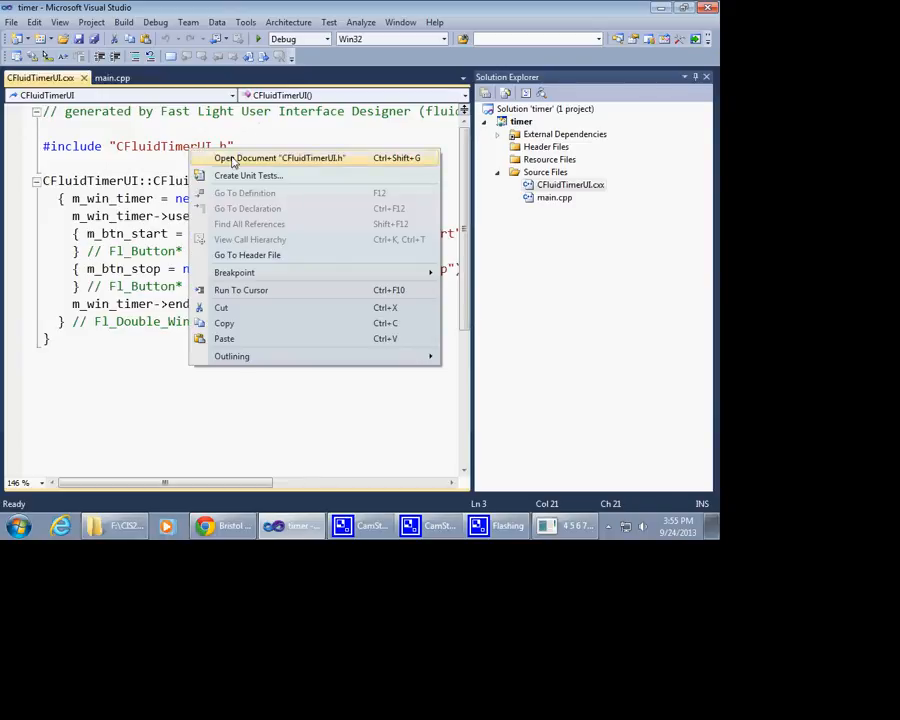
# View the included CFluidTimerUI.h header, then return via CFluidTimerUI.cxx to main.cpp
pyautogui.click(278, 156)
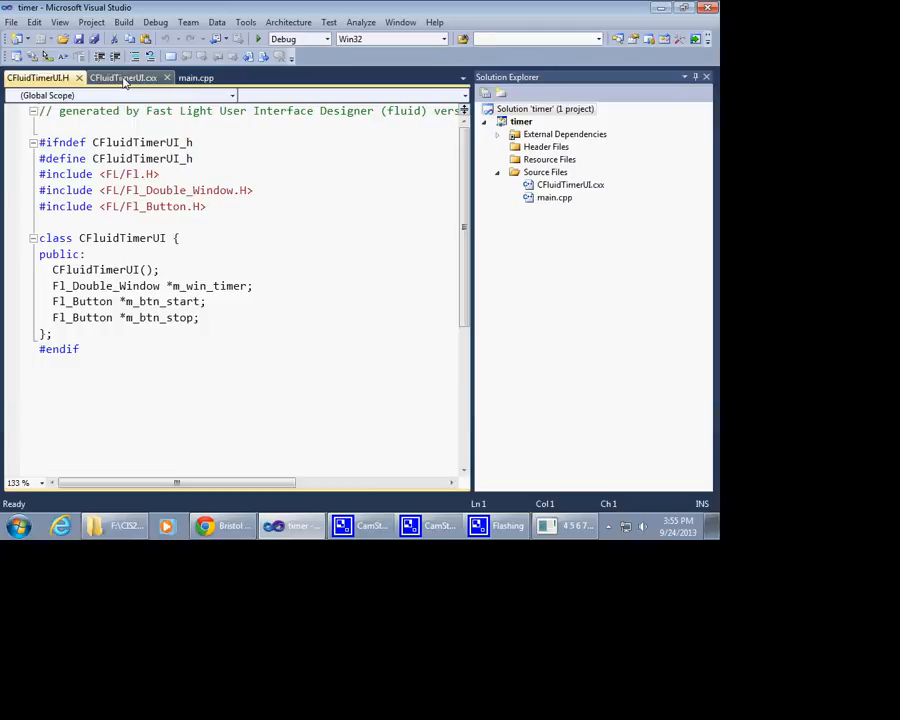
pyautogui.click(124, 76)
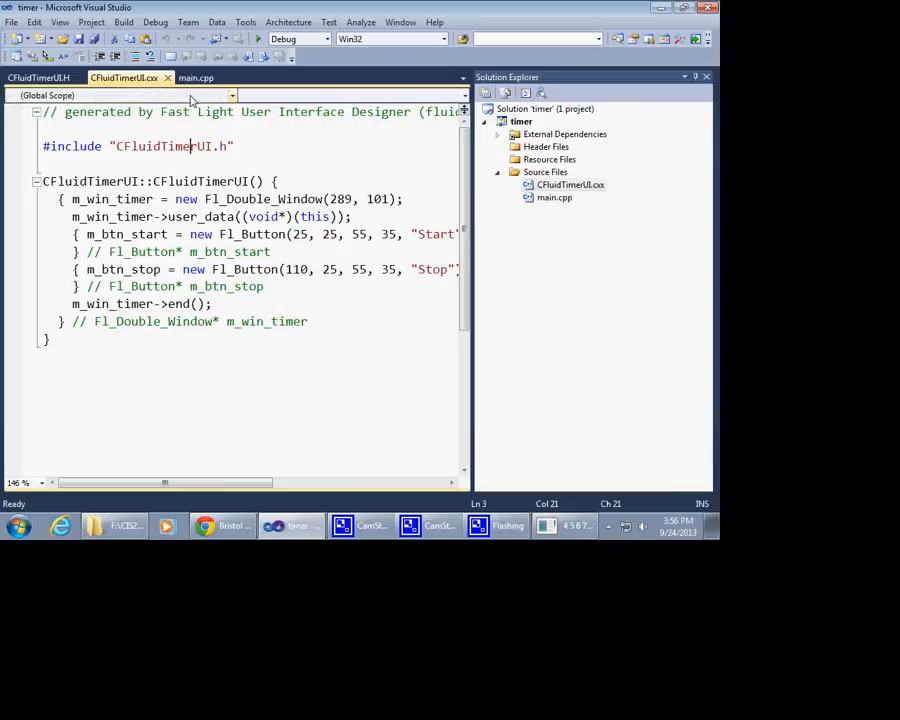
pyautogui.click(196, 78)
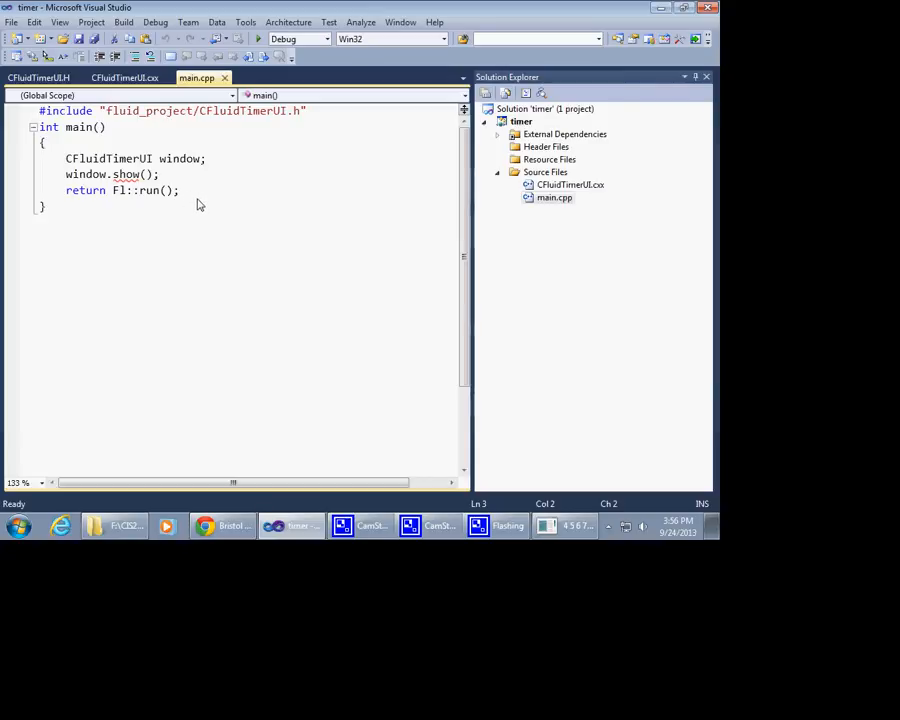
pyautogui.moveTo(256, 210)
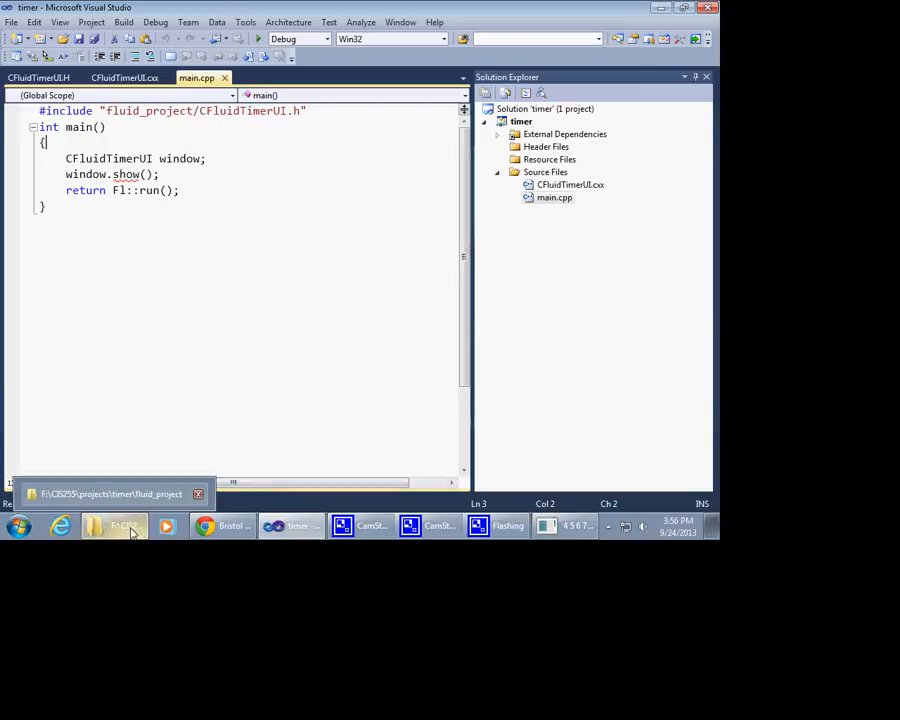
# Create a New Text Document in the timer project folder in Explorer
pyautogui.click(112, 524)
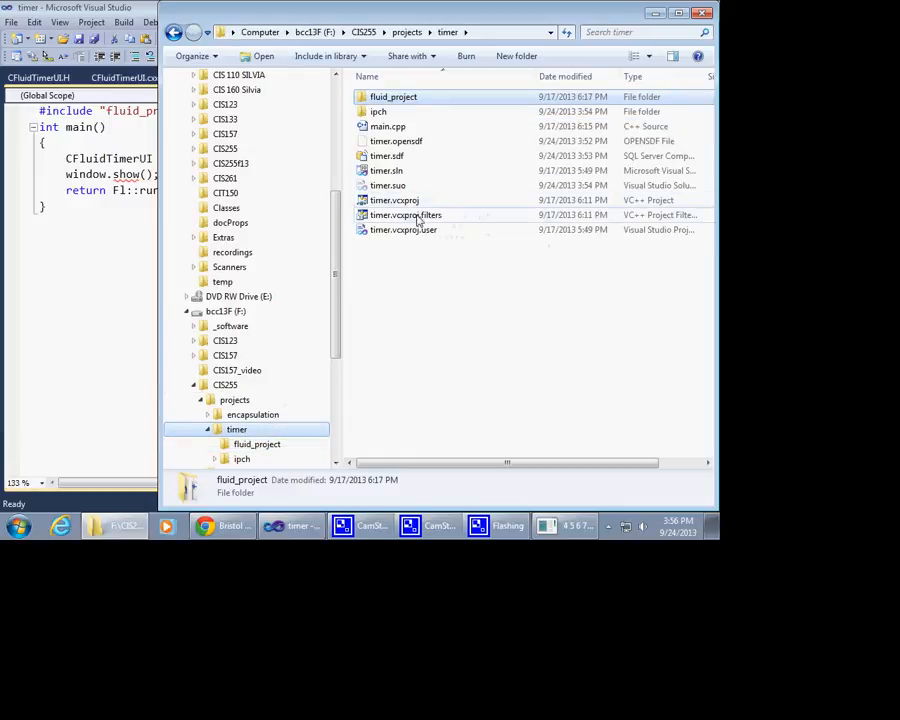
pyautogui.click(388, 126)
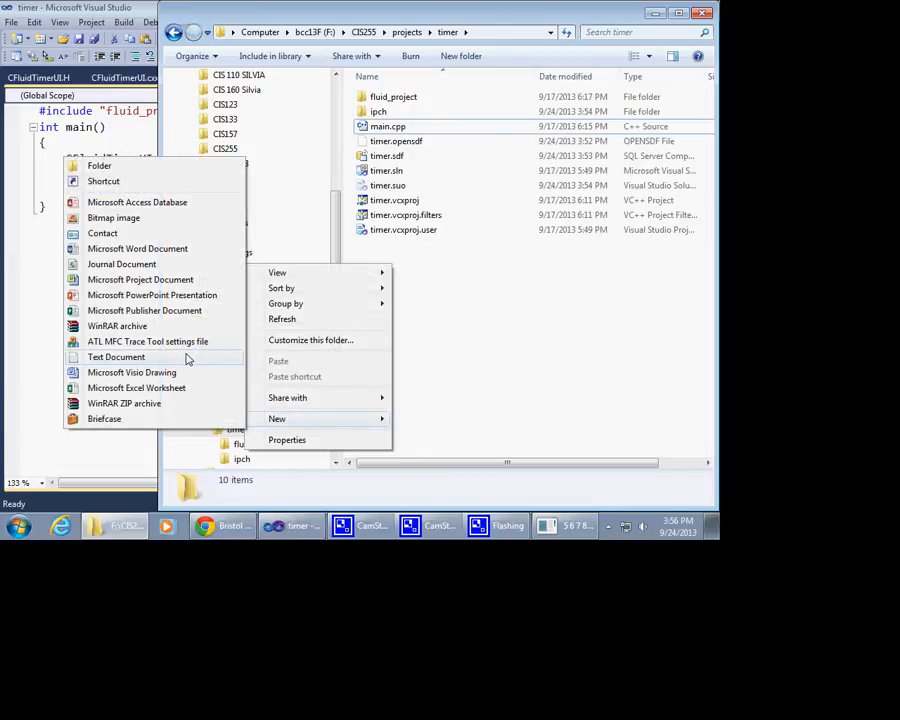
pyautogui.click(116, 356)
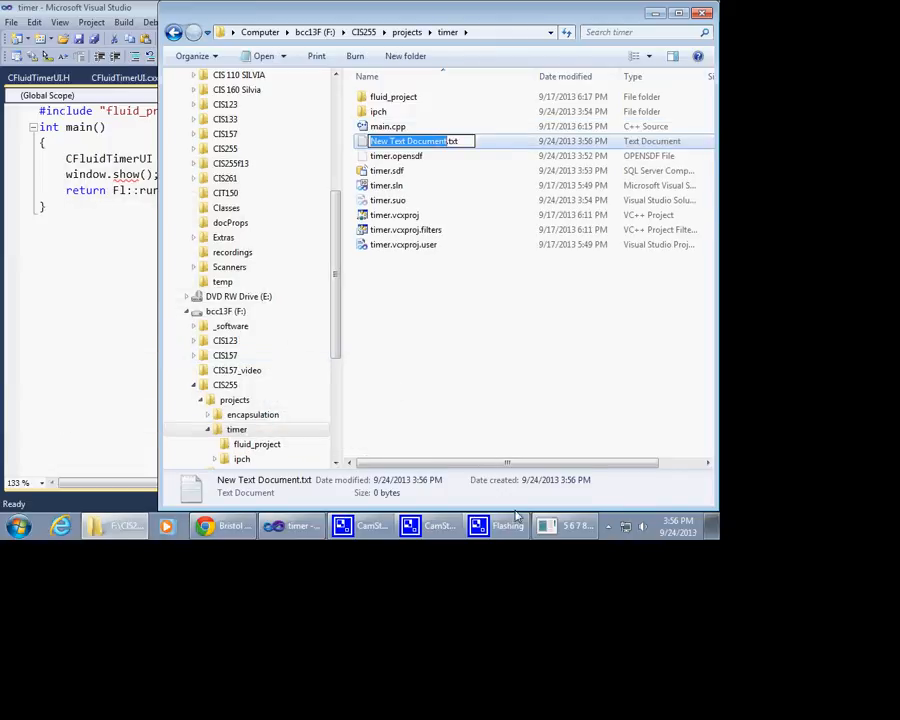